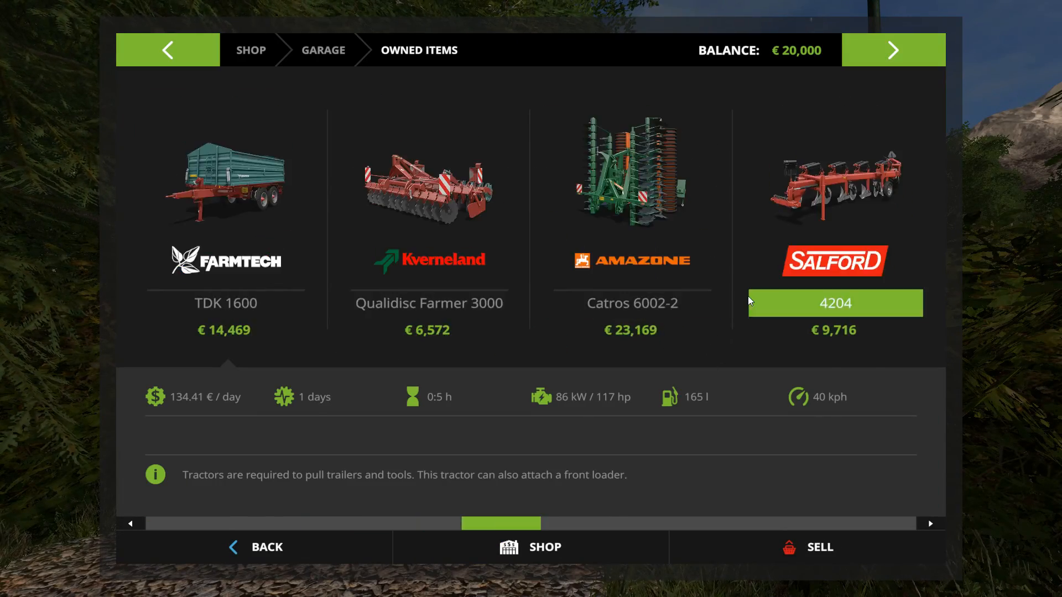
Step: Sell the last owned Wind energy converter, confirming the sale with Yes
click(892, 50)
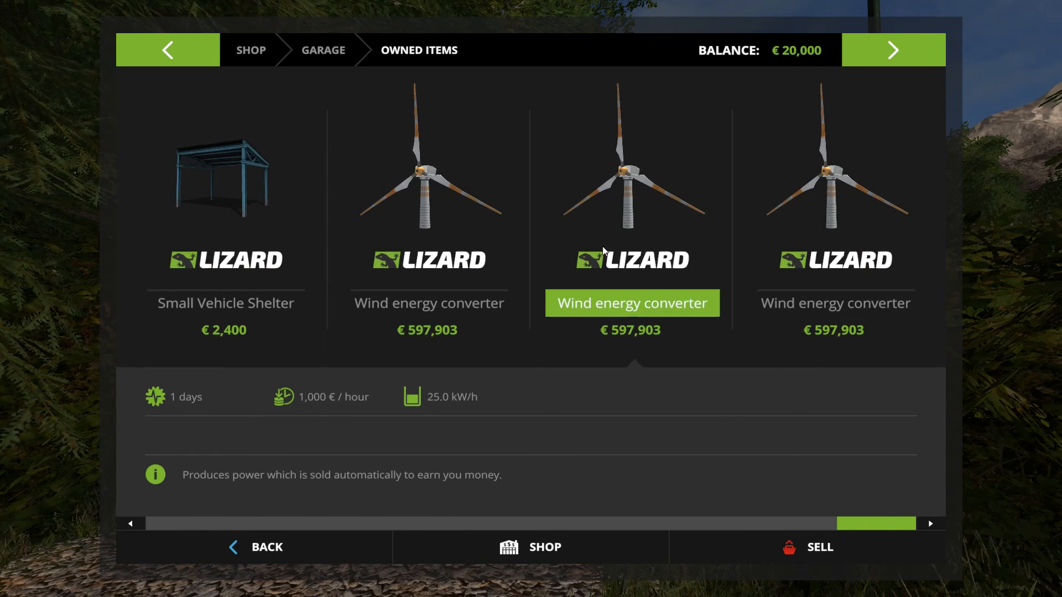
mouse_move(717, 264)
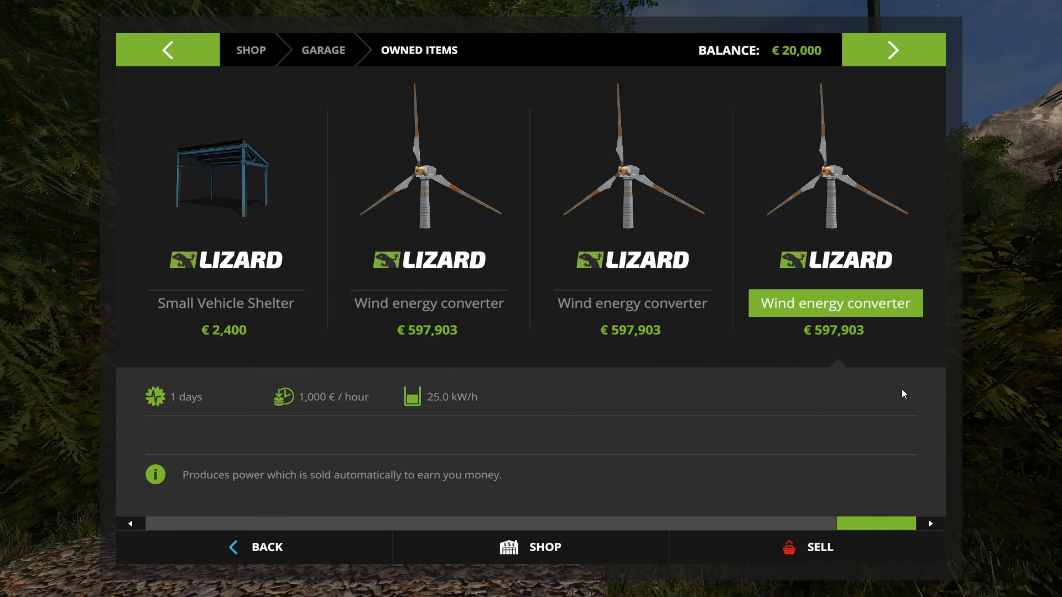
mouse_move(826, 519)
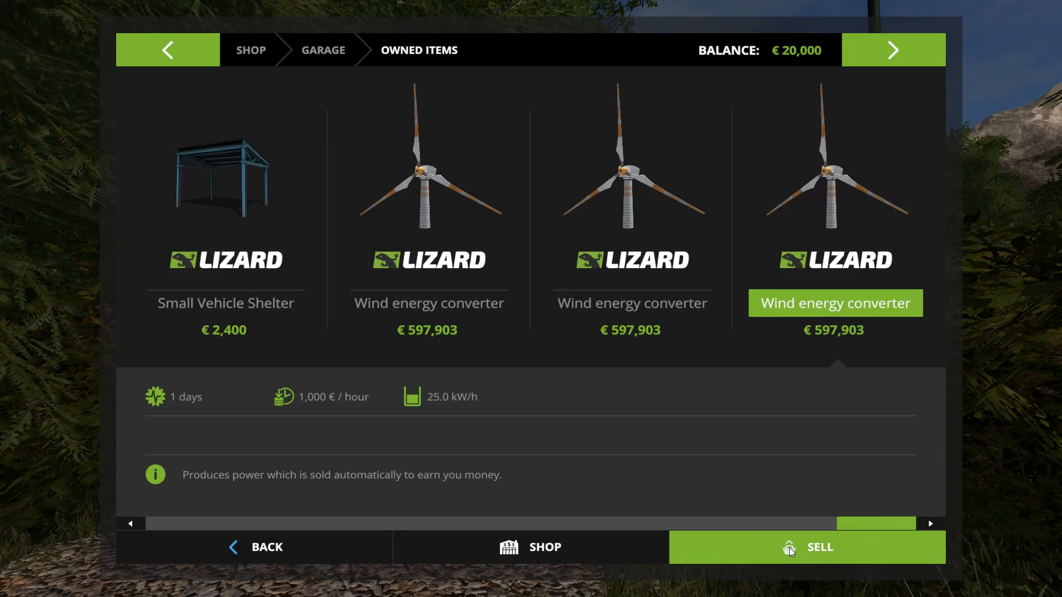
click(806, 546)
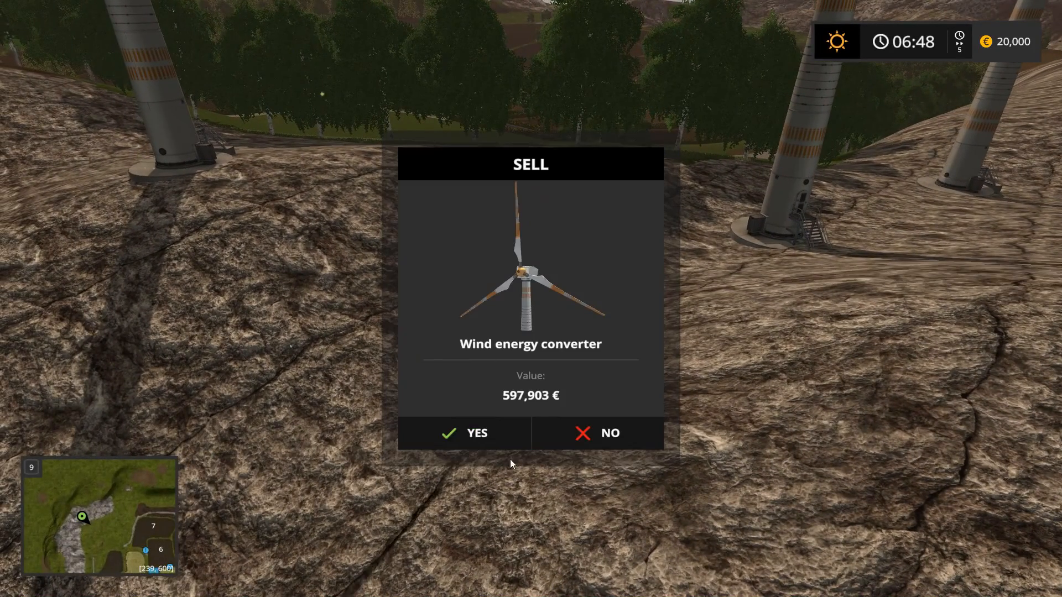
click(464, 432)
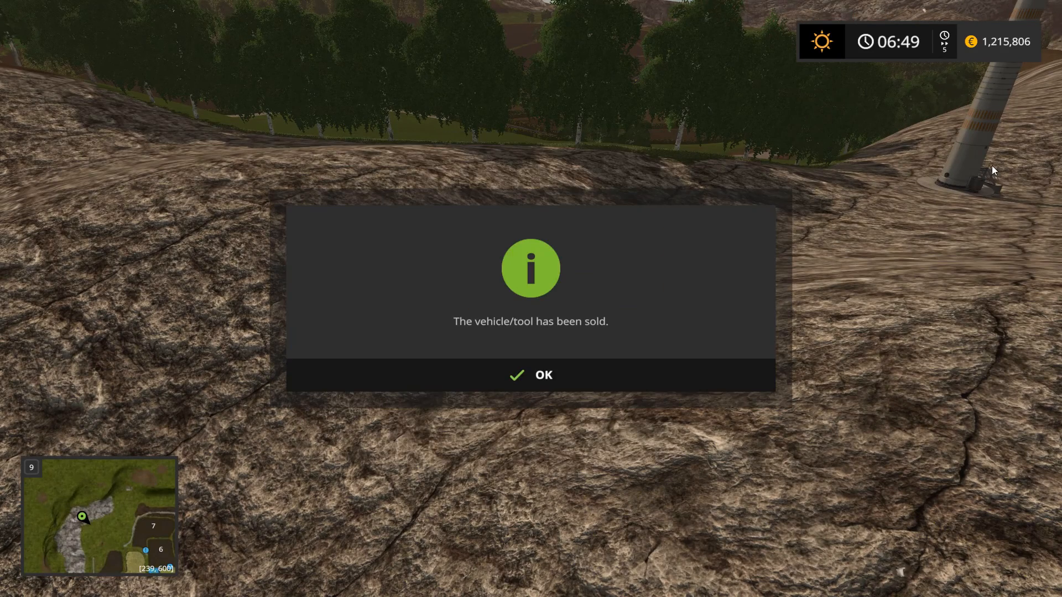
Step: Dismiss the sale notice and sell the remaining wind energy converter
click(530, 374)
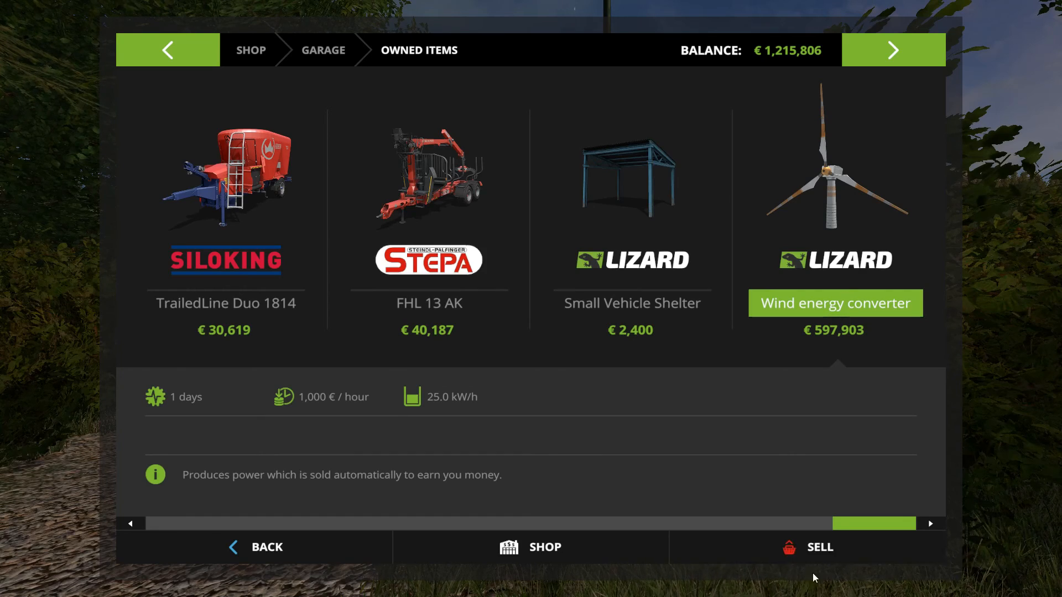
click(819, 546)
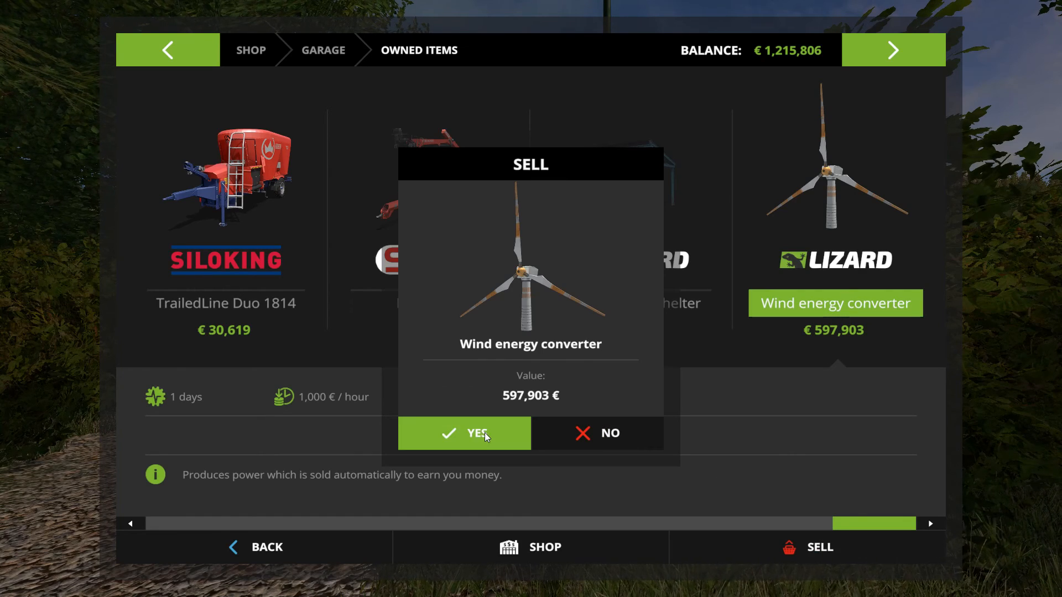
click(464, 432)
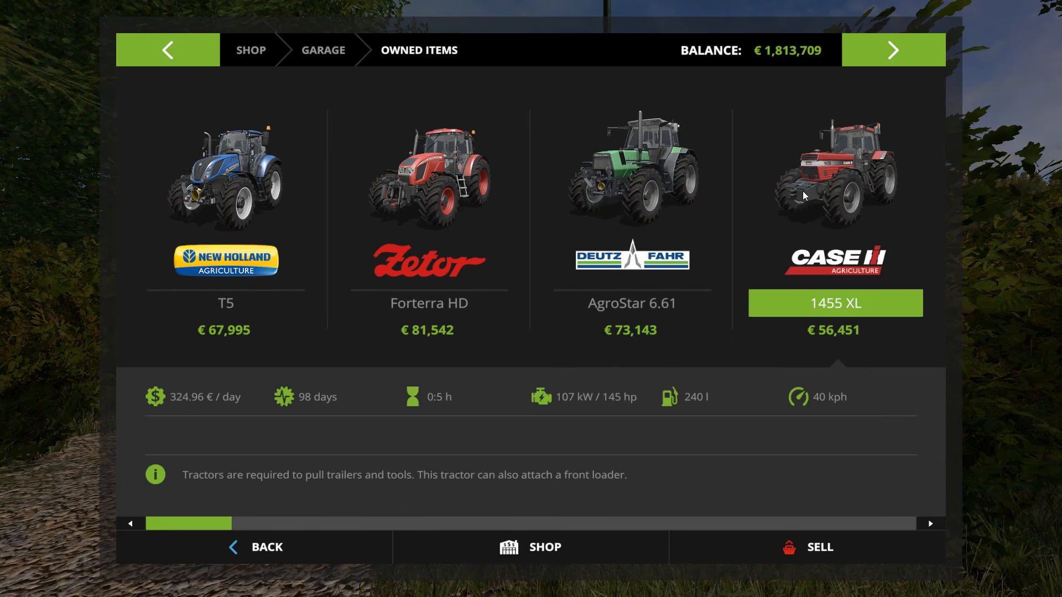
Step: Sell the 1455 XL, 700 Vario and MF 7700 tractors plus the Catros 6002-2 cultivator
click(805, 547)
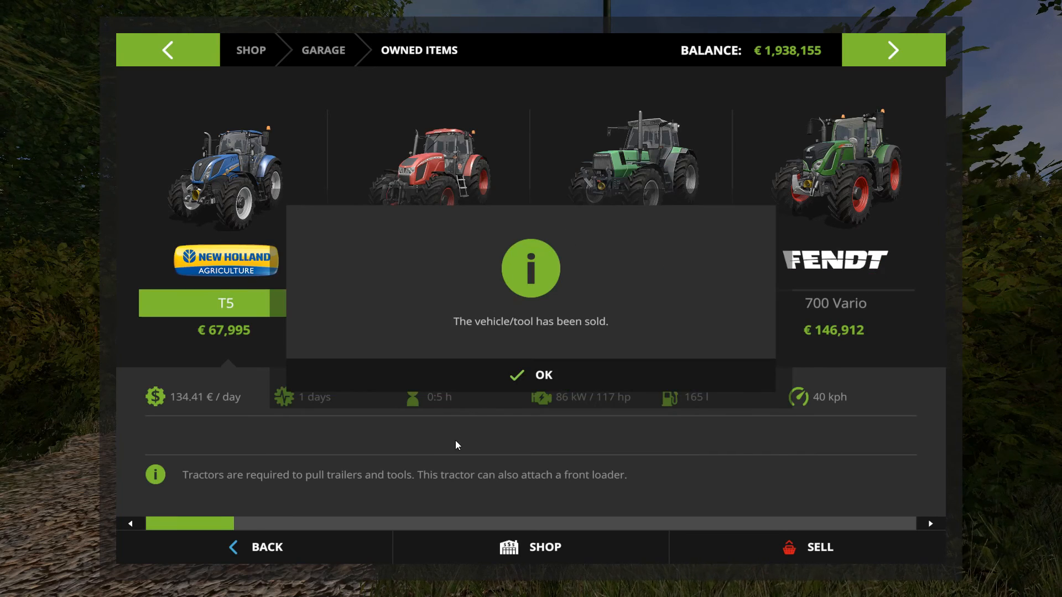
click(530, 375)
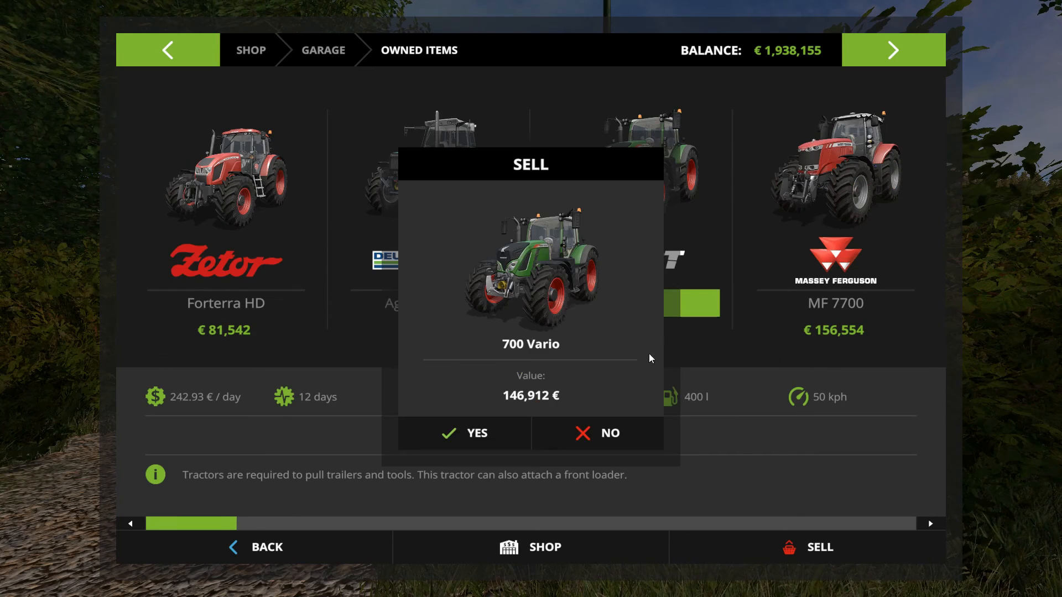
click(464, 433)
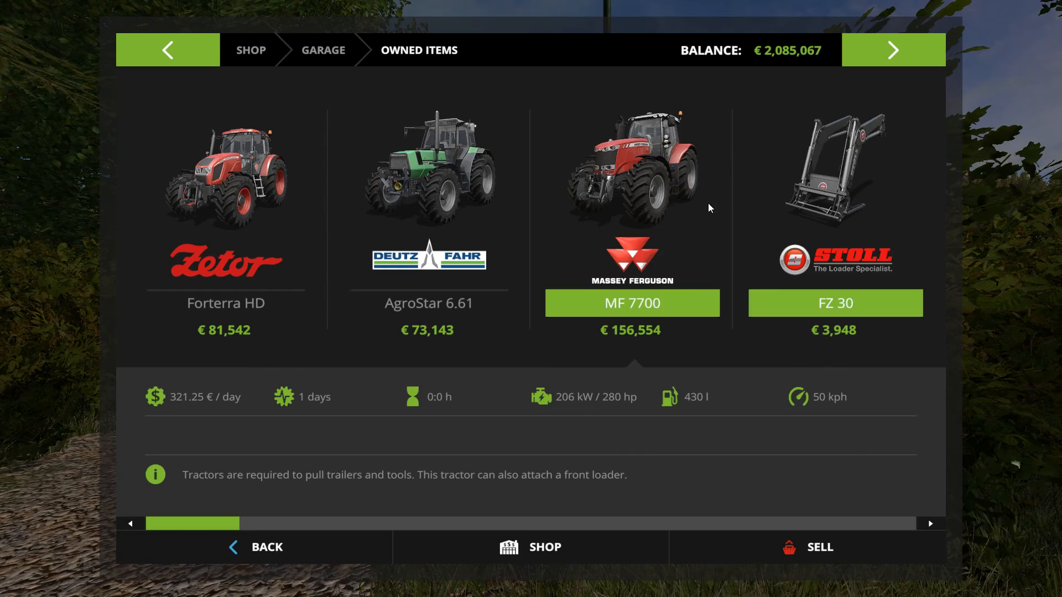
click(805, 546)
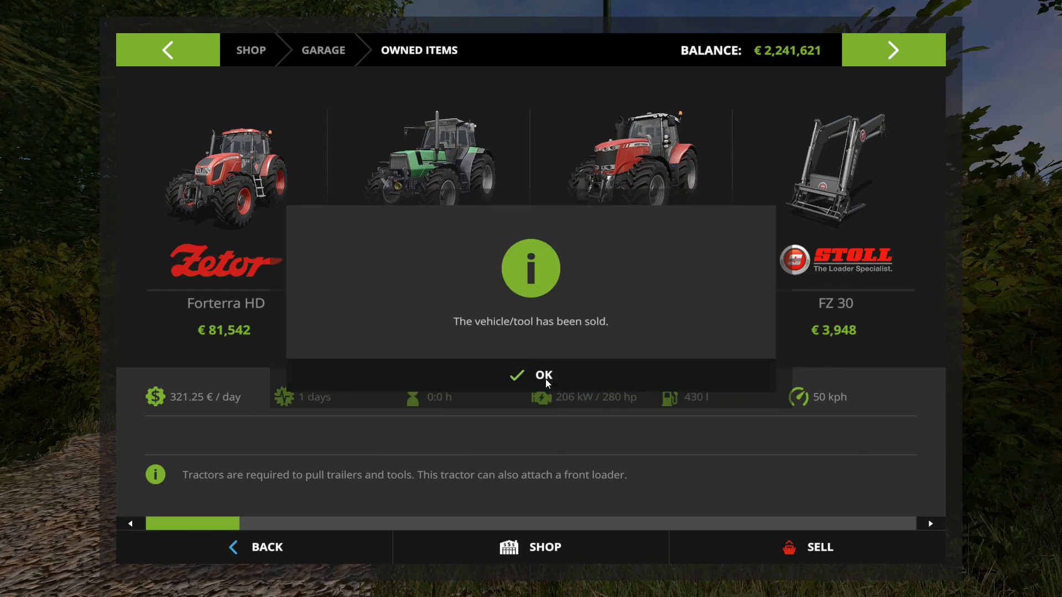
click(530, 374)
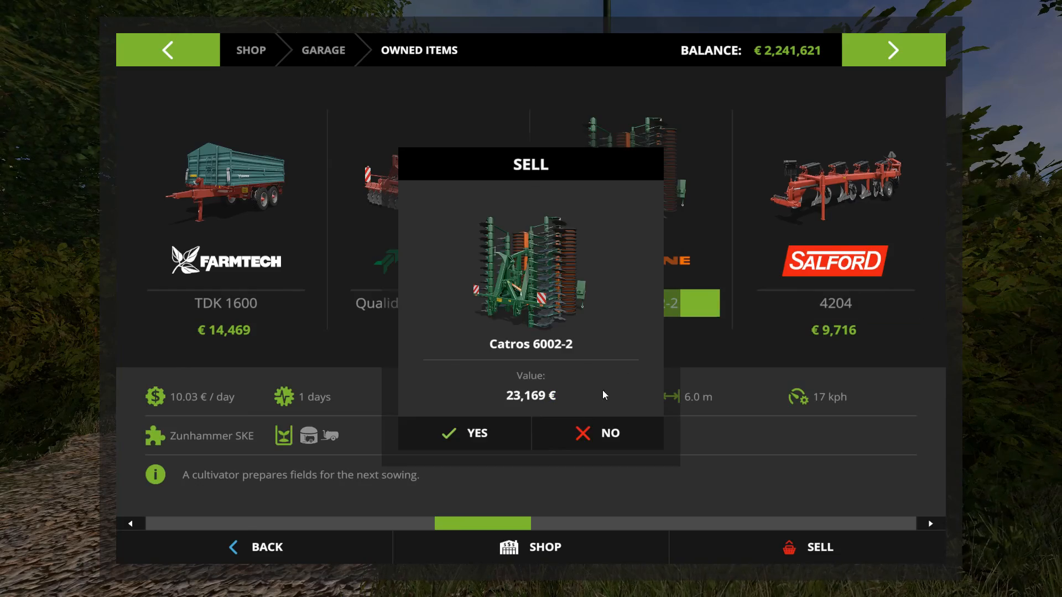
click(476, 433)
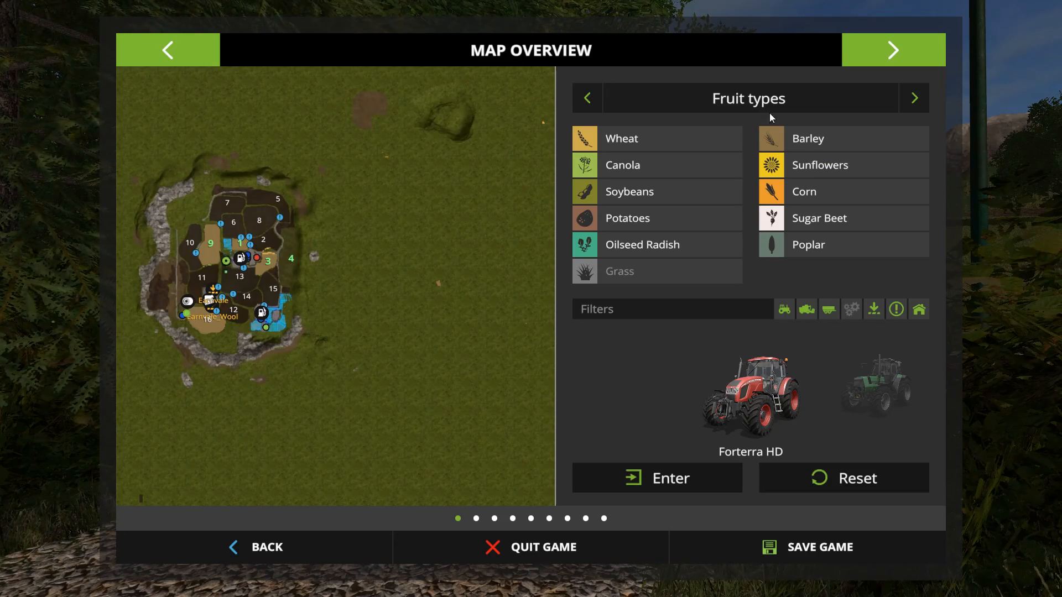
Step: Page past Vehicle Overview to Finances and scroll the income and expenditure list
click(893, 50)
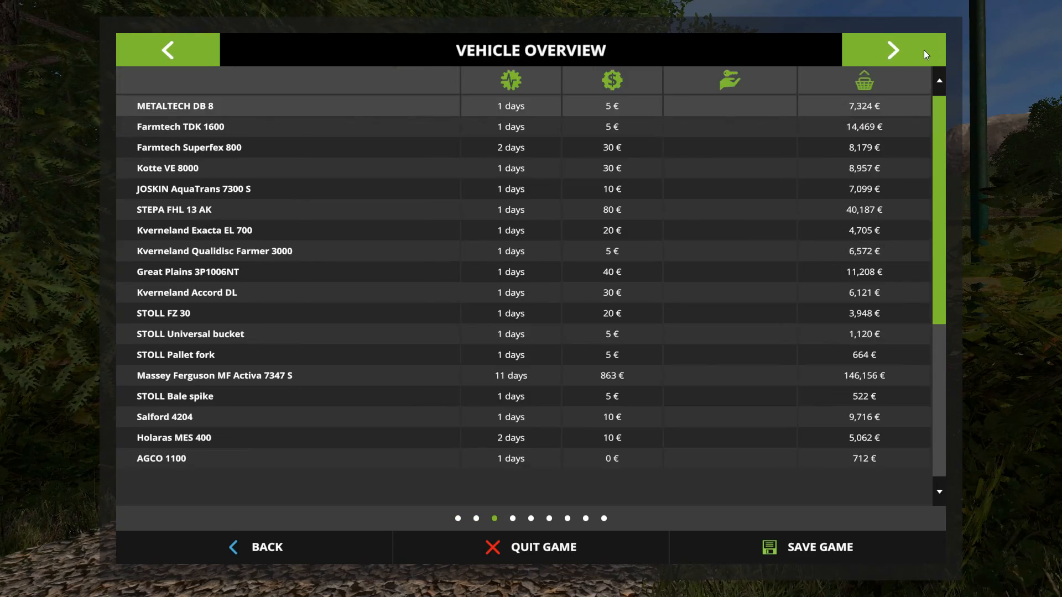
click(892, 49)
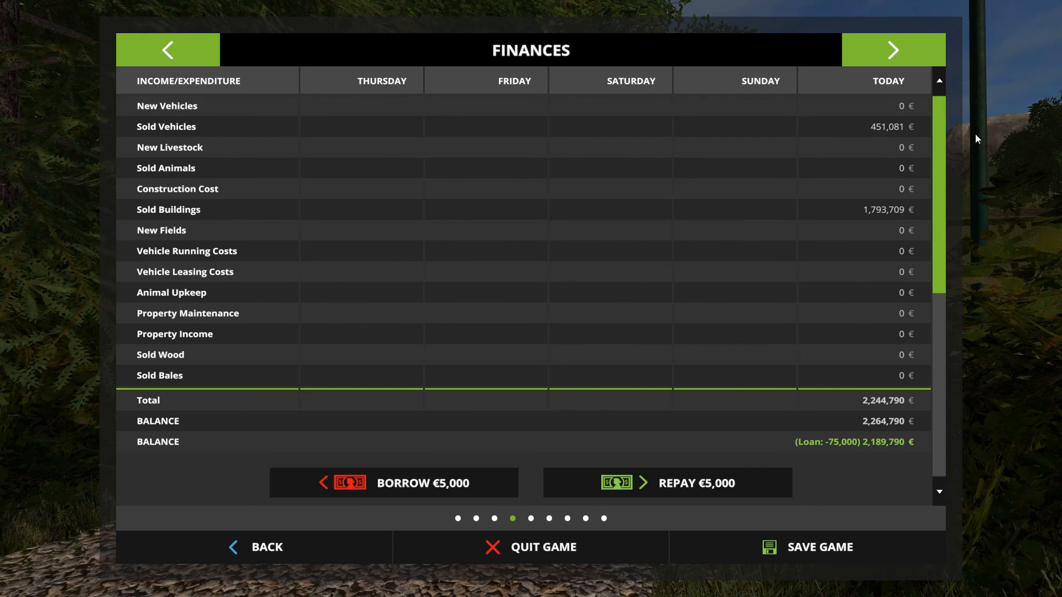
scroll(down, 3)
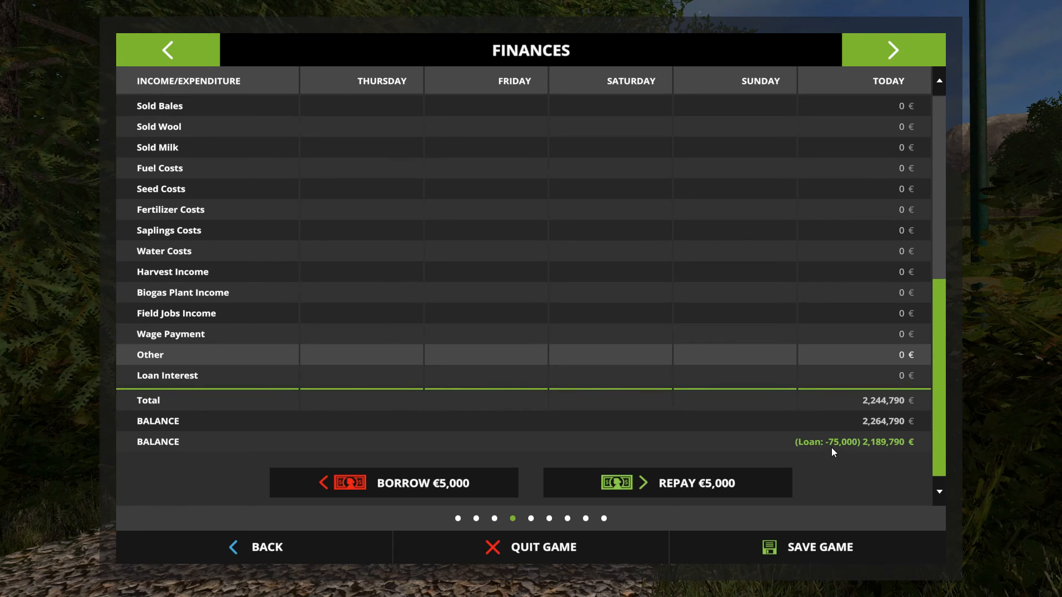
mouse_move(852, 450)
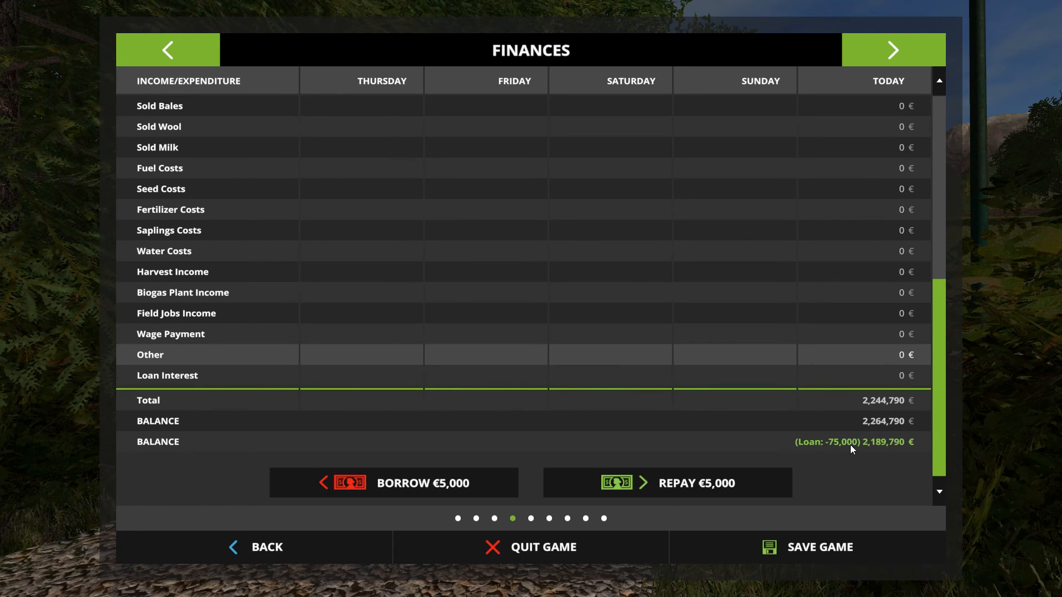
mouse_move(850, 489)
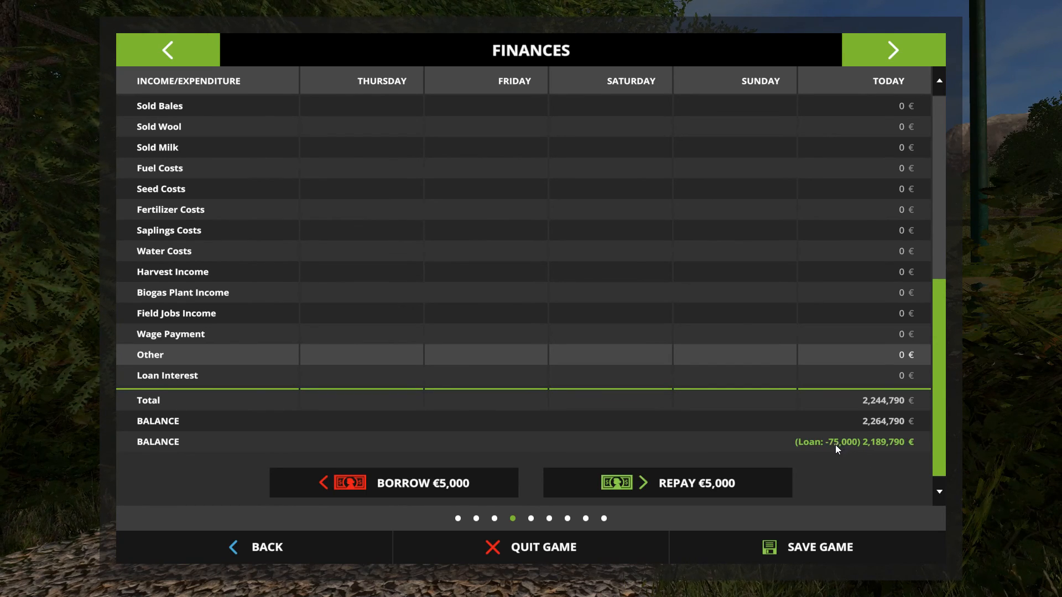
mouse_move(861, 489)
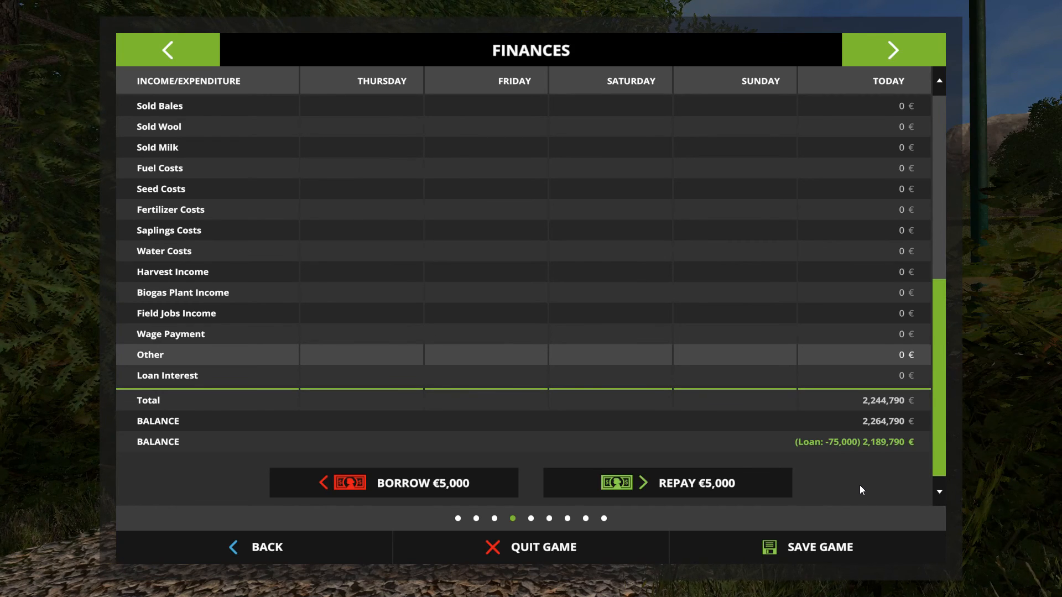
mouse_move(274, 570)
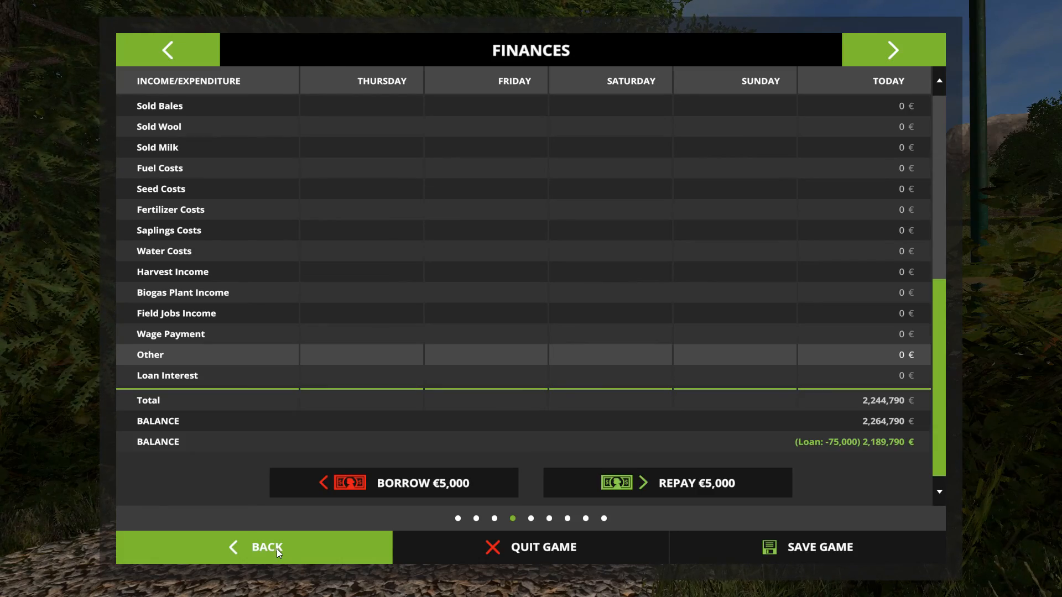
click(266, 547)
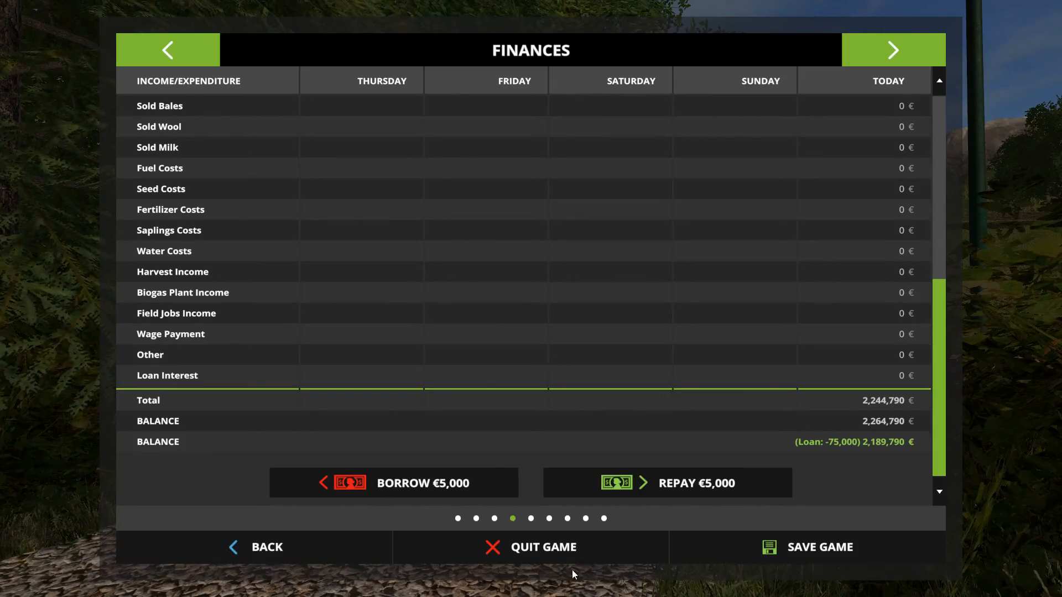
mouse_move(501, 364)
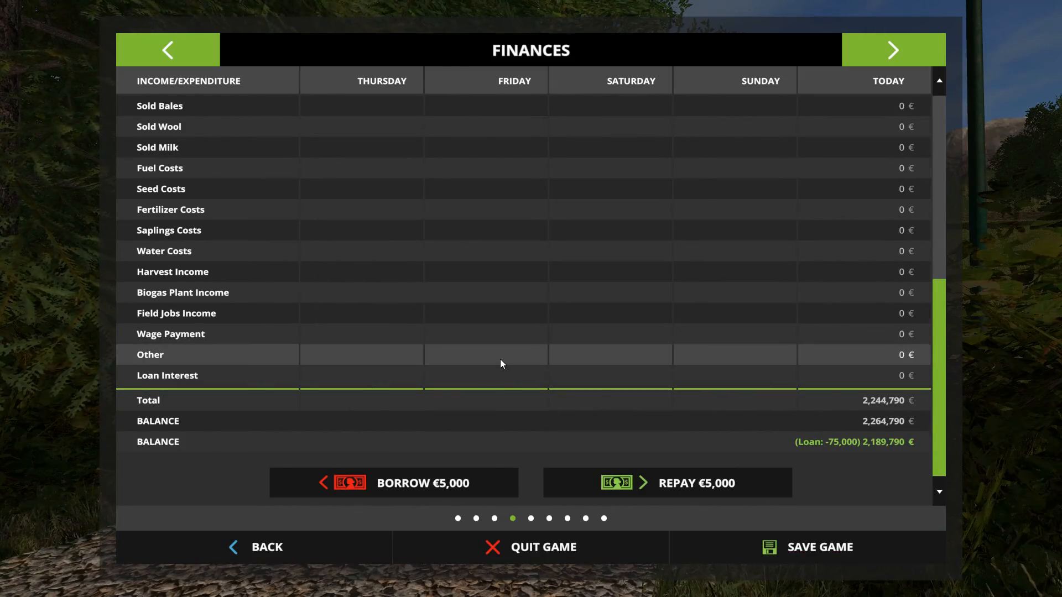
mouse_move(529, 547)
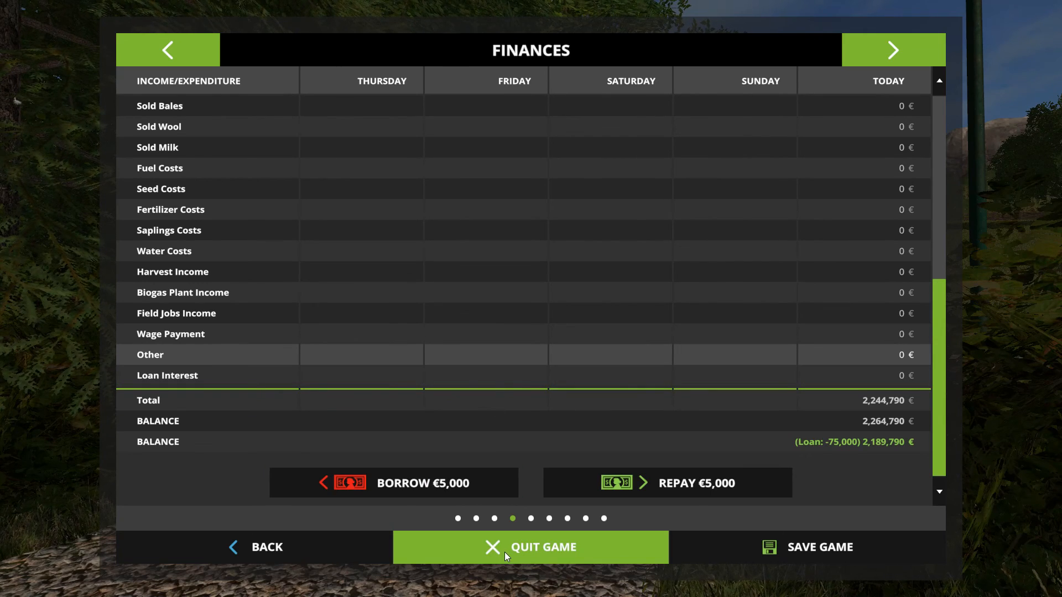
Step: Switch from Steam to the FarmingSimulator2017 folder in File Explorer
click(530, 547)
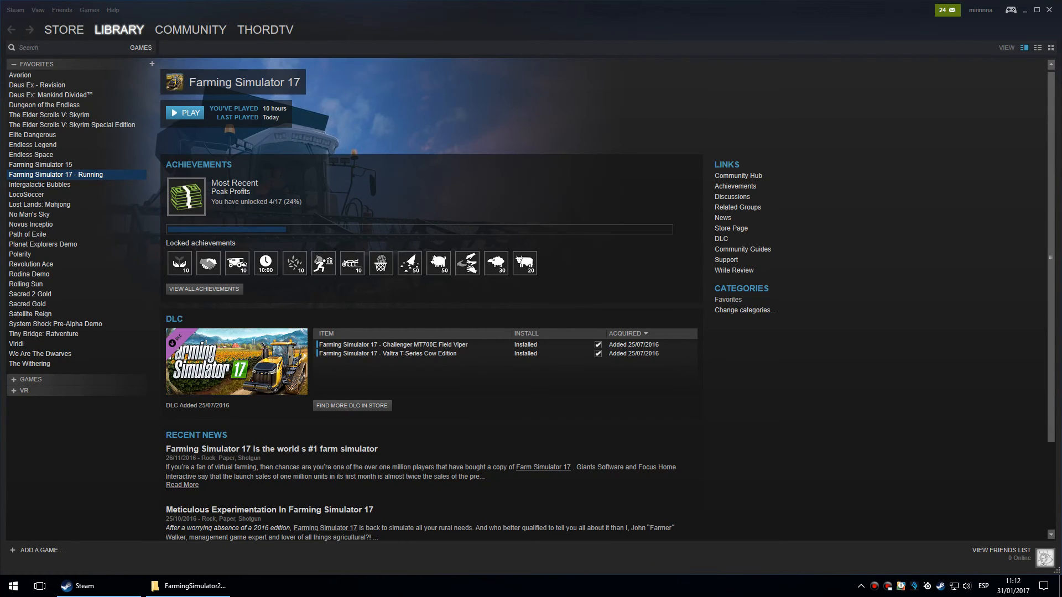
click(184, 112)
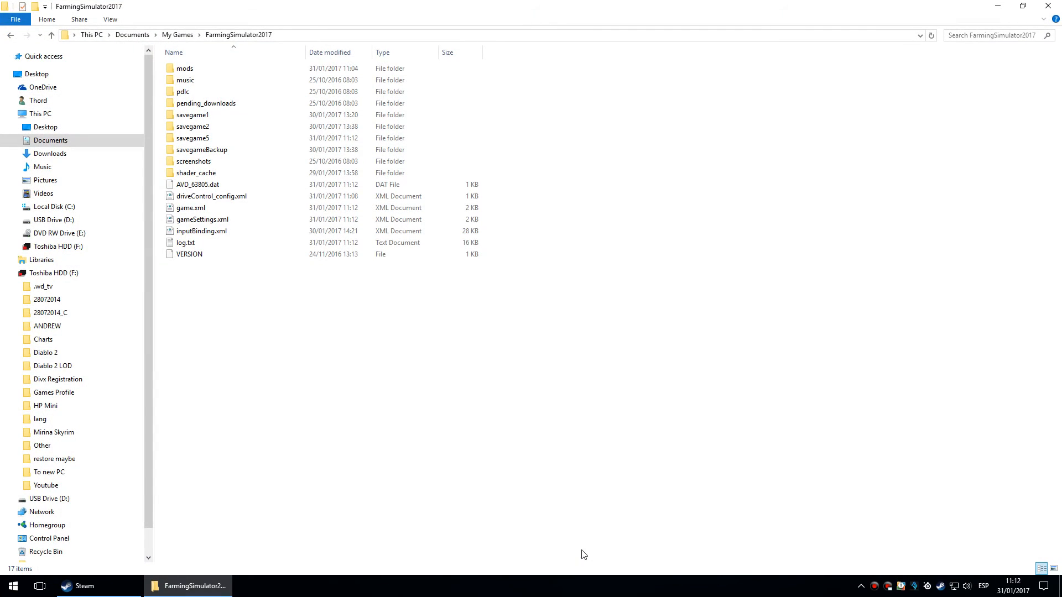
Step: Open the savegame5 folder and sort its files by type, descending
click(185, 80)
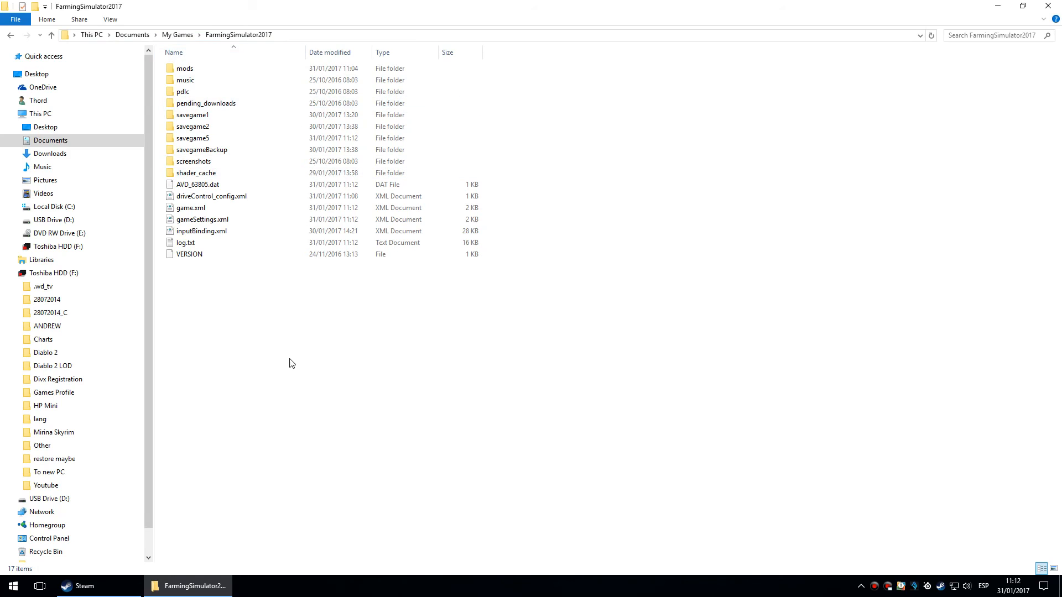
mouse_move(281, 328)
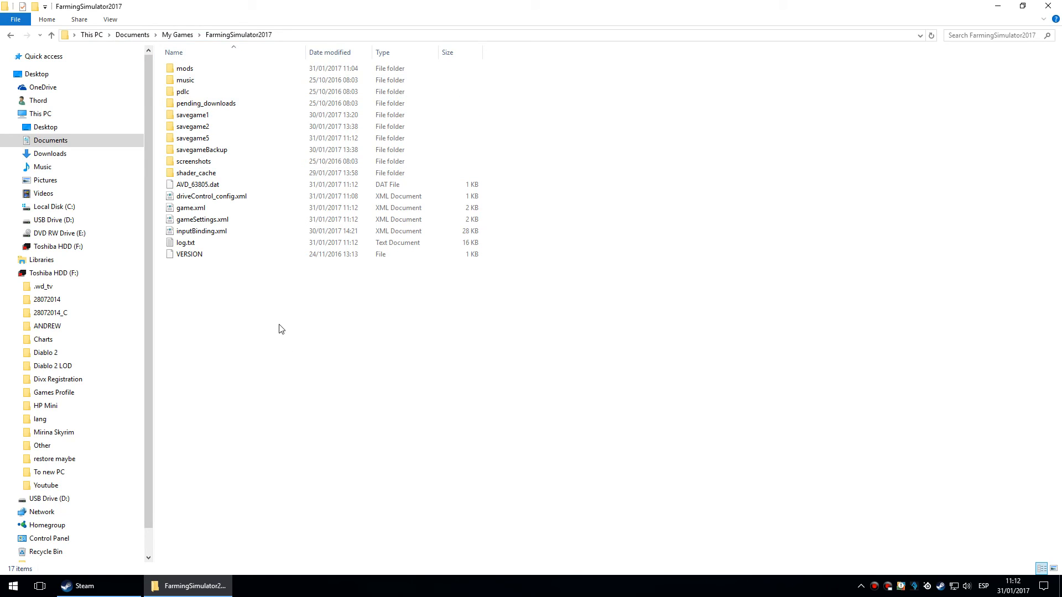
mouse_move(217, 142)
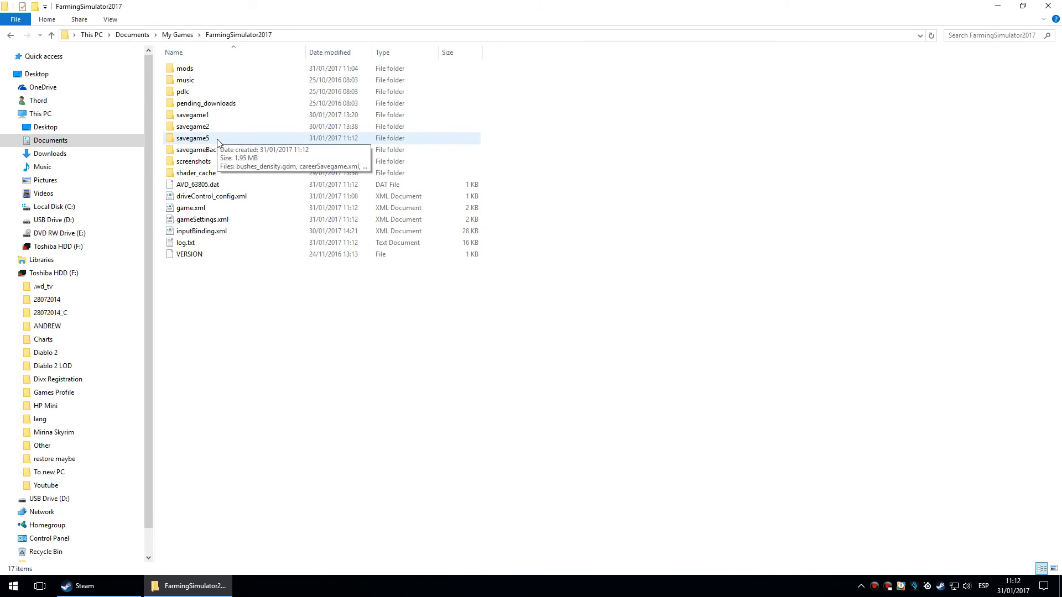
click(193, 139)
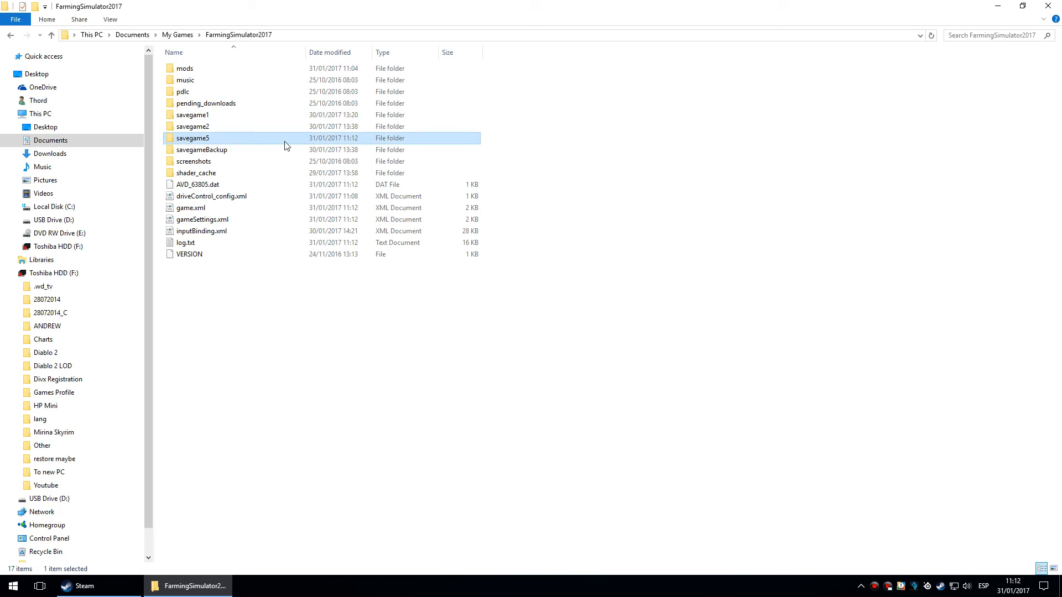
double_click(193, 138)
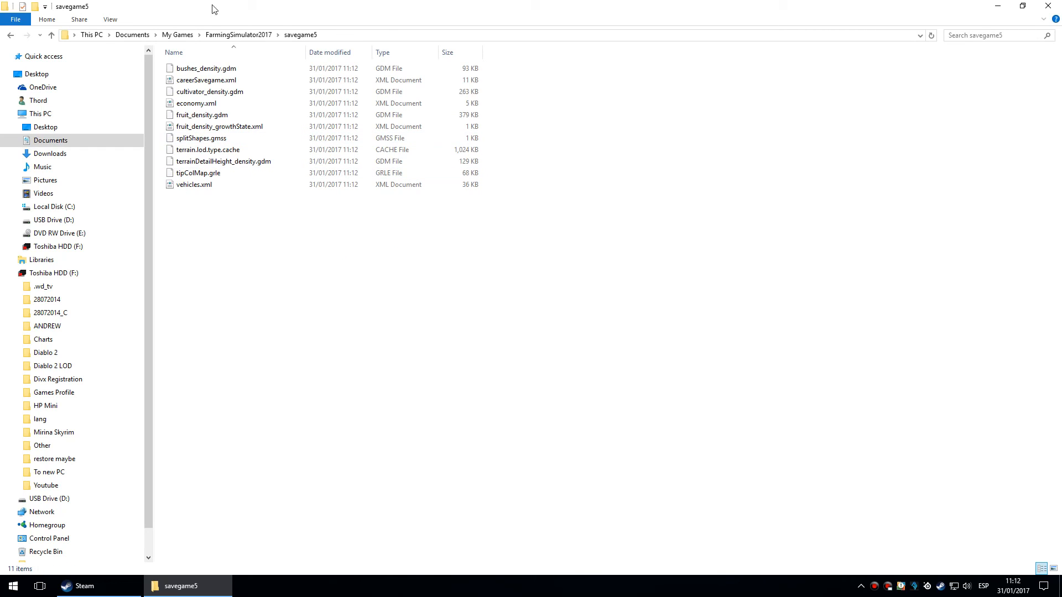
click(382, 52)
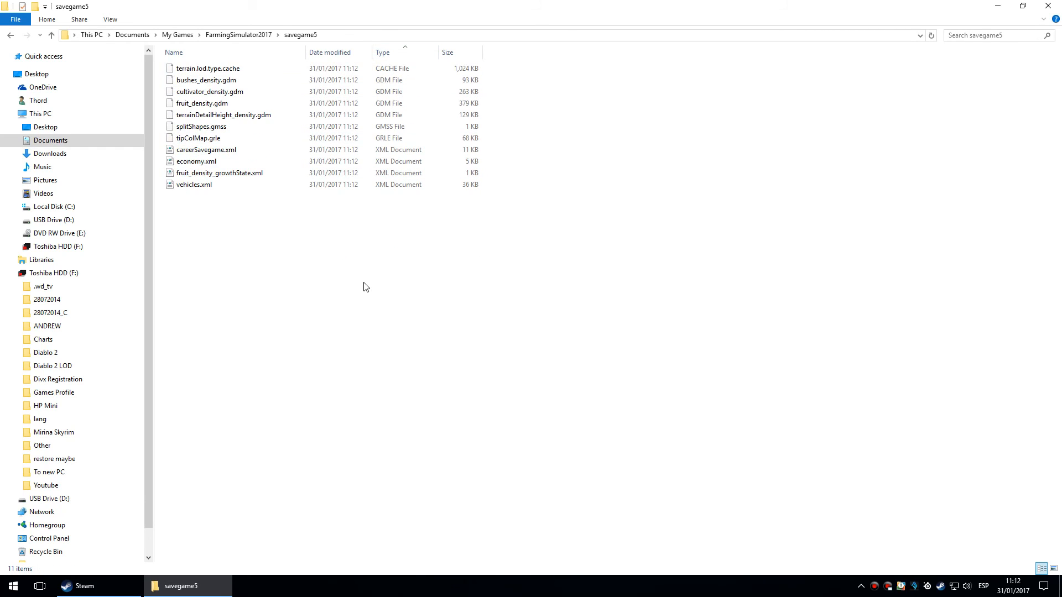
click(382, 52)
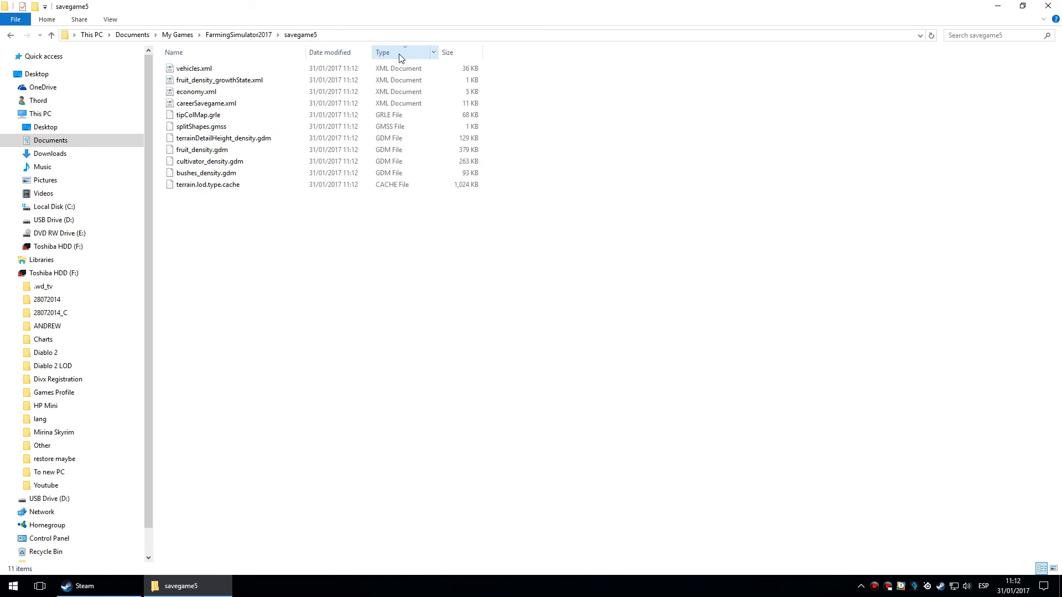
Step: Open vehicles.xml in plain Notepad via Open with, then close it
right_click(194, 67)
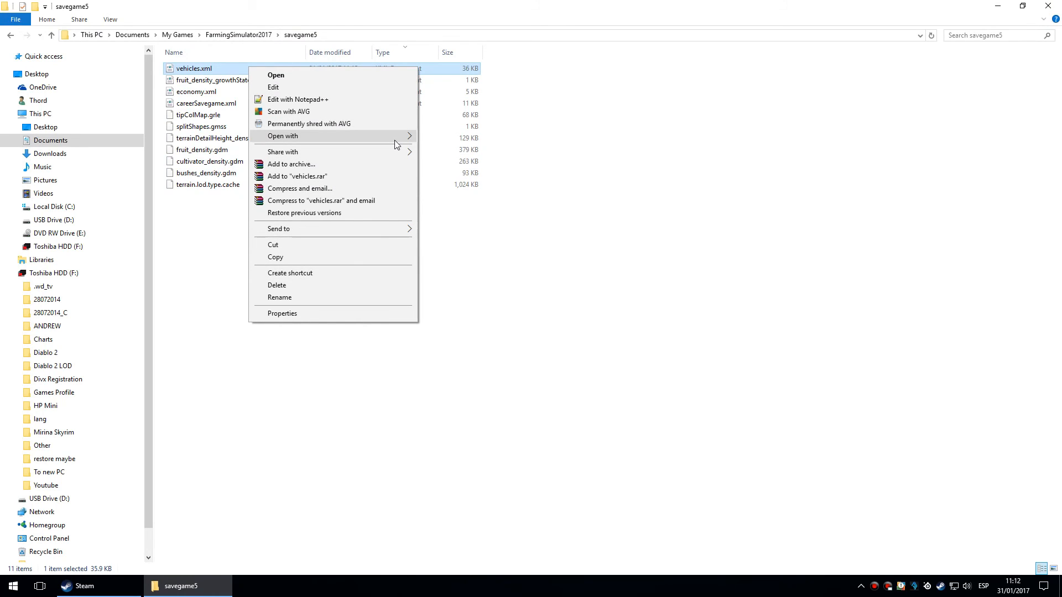
click(282, 137)
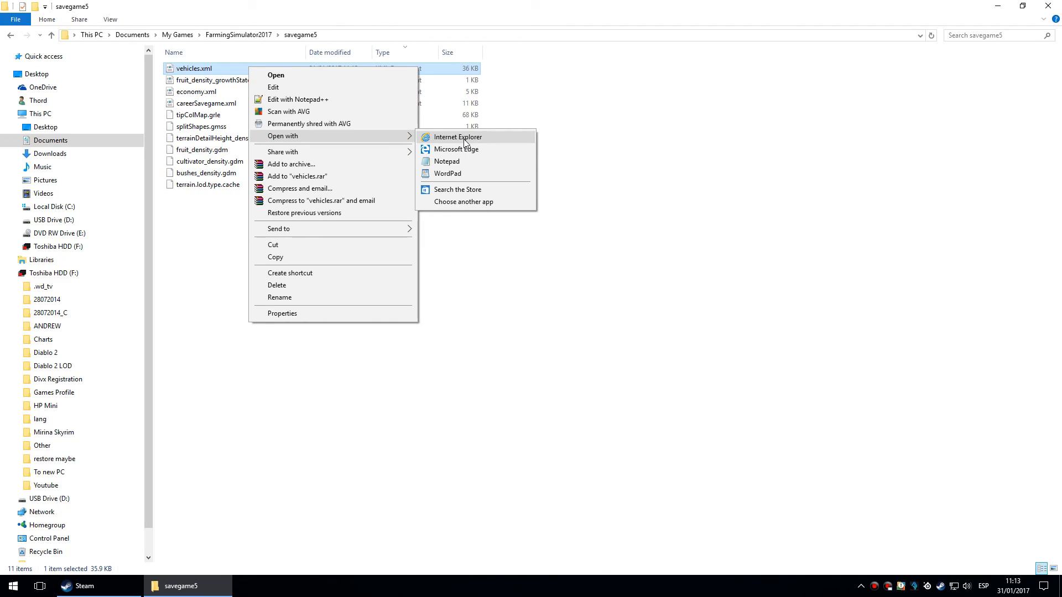
click(446, 161)
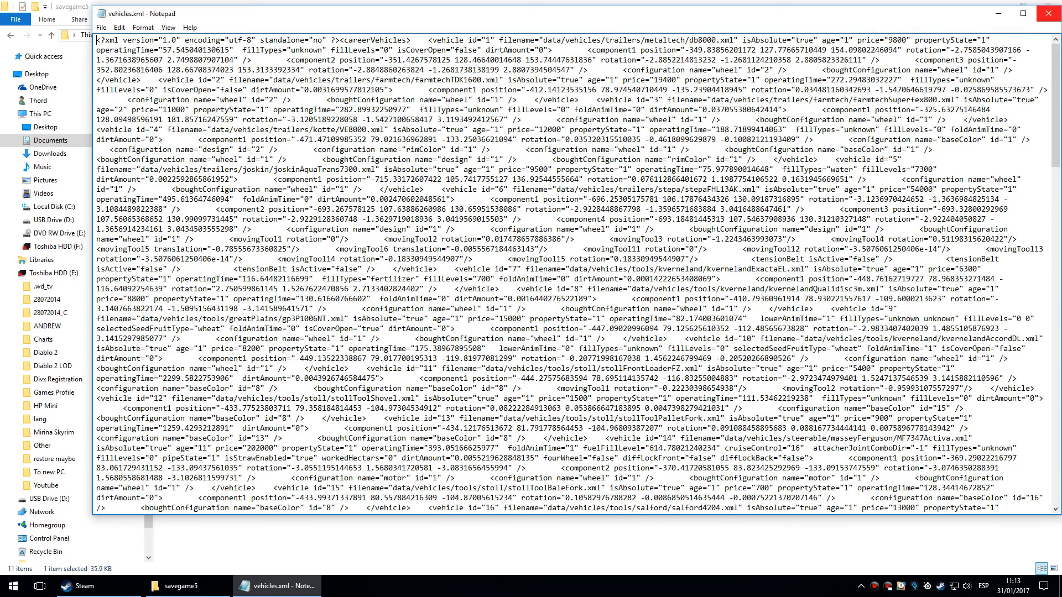
click(179, 586)
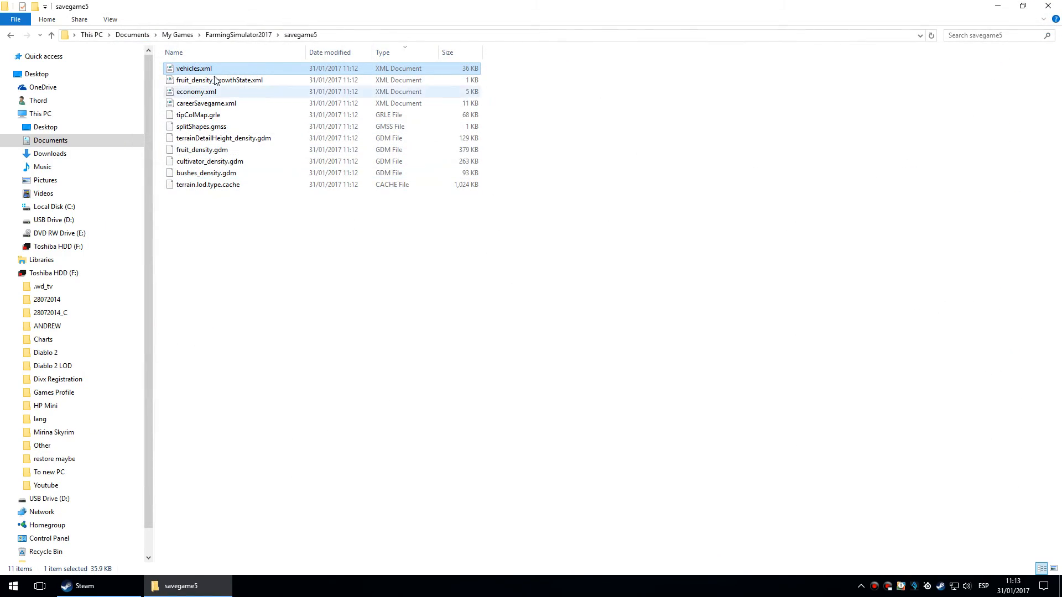
Step: Open vehicles.xml in Notepad++ and scroll down to the storage entries
double_click(193, 67)
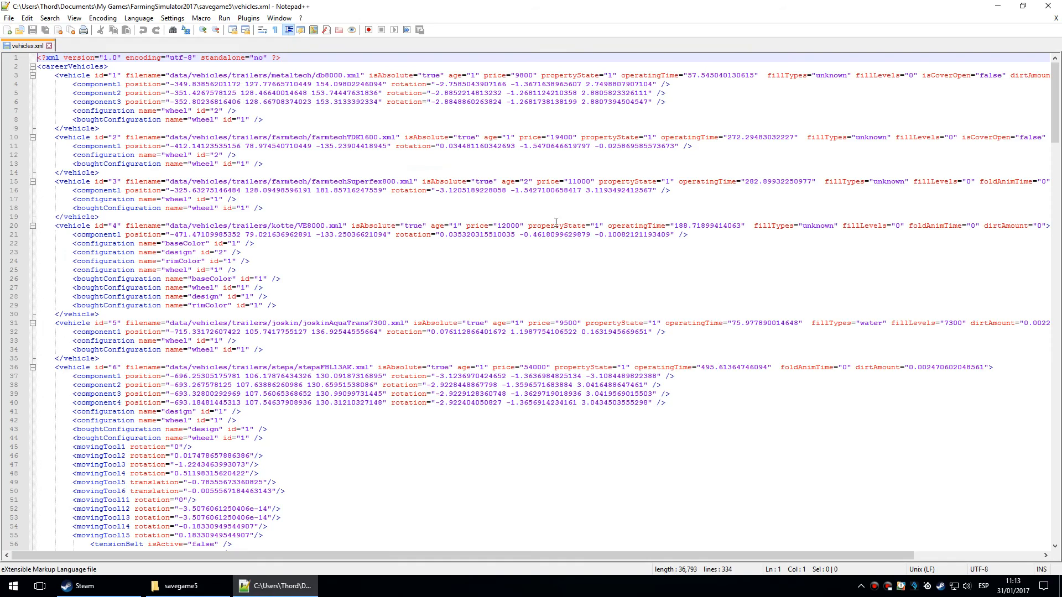
scroll(down, 3)
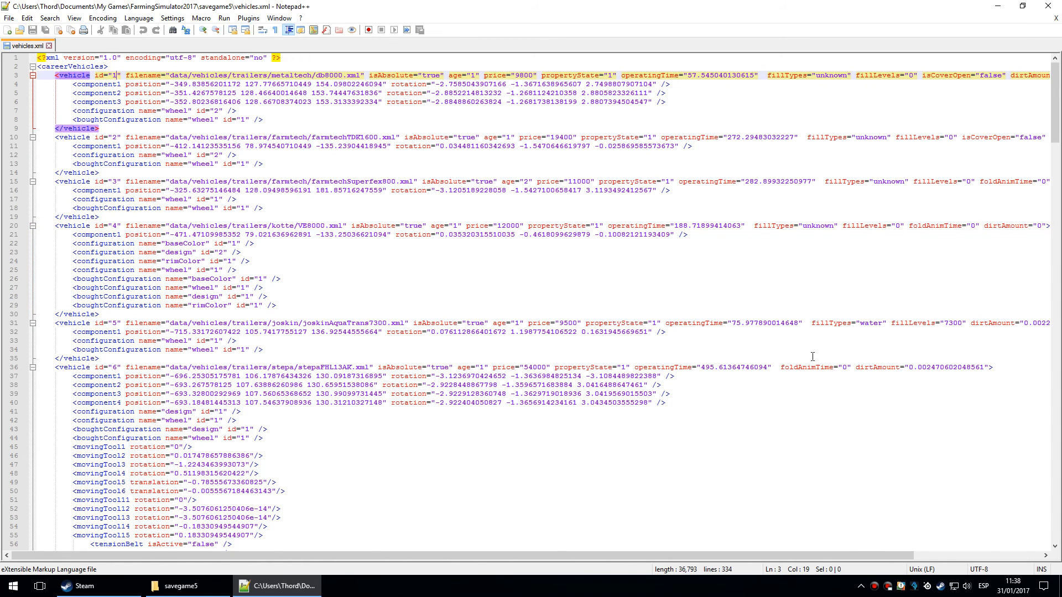
scroll(down, 3)
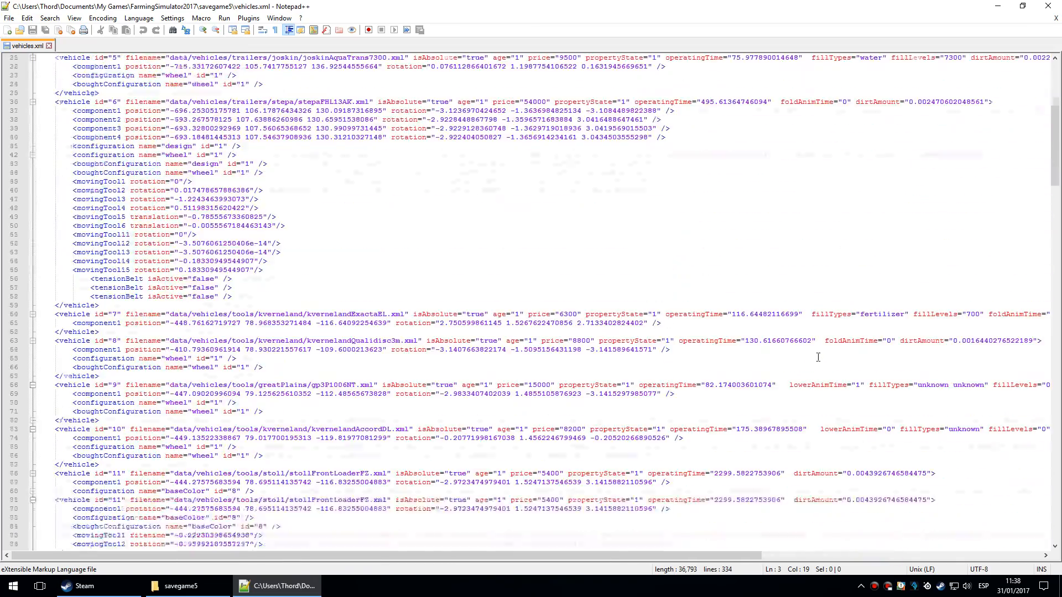
scroll(down, 3)
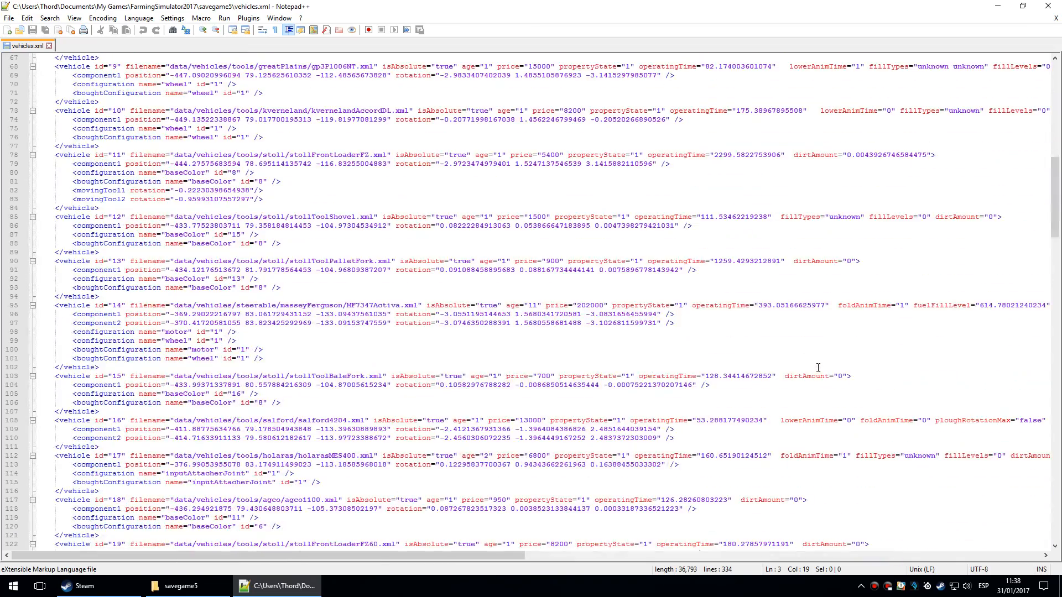
scroll(down, 3)
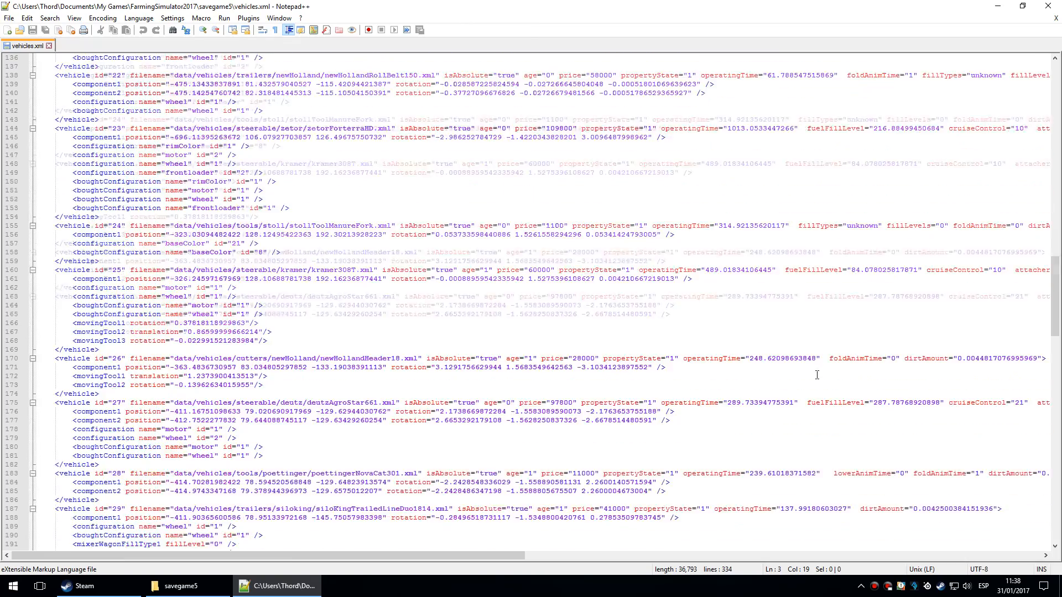
scroll(down, 3)
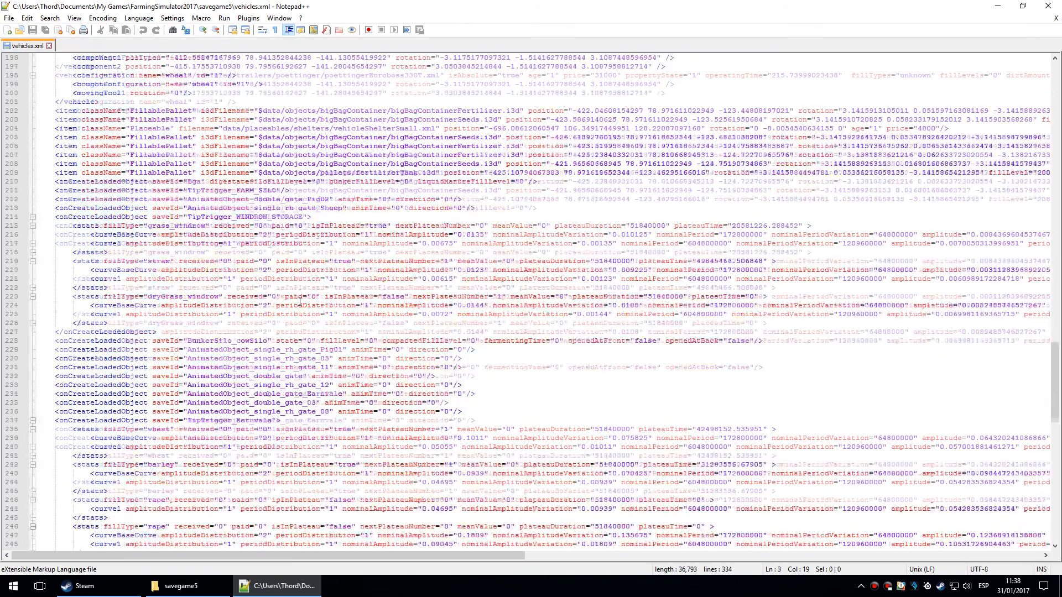
scroll(down, 3)
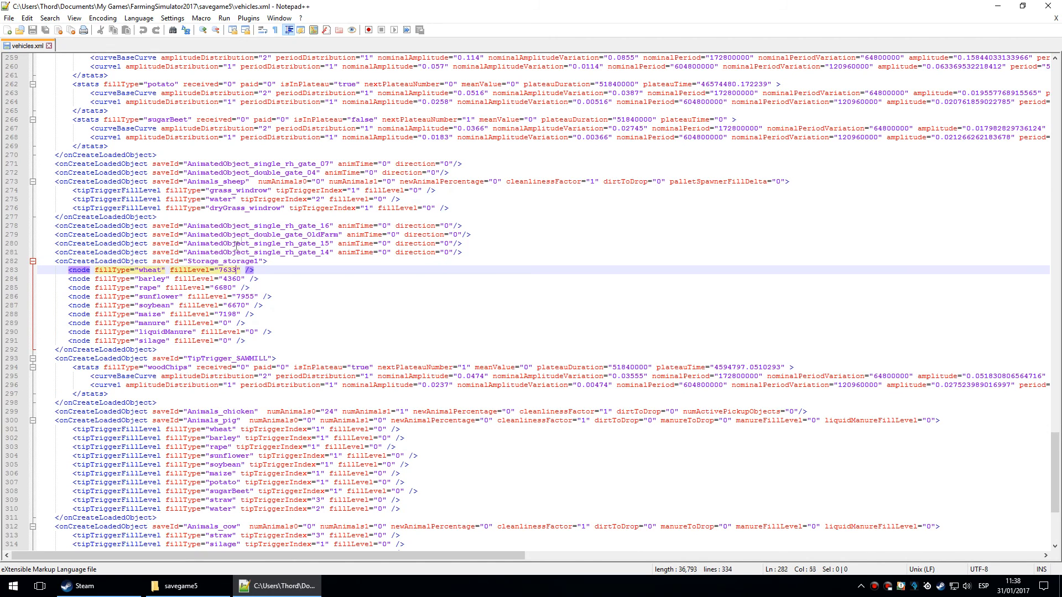
Step: Replace the wheat, rape, sunflower and other storage fill levels with 0
key(Backspace)
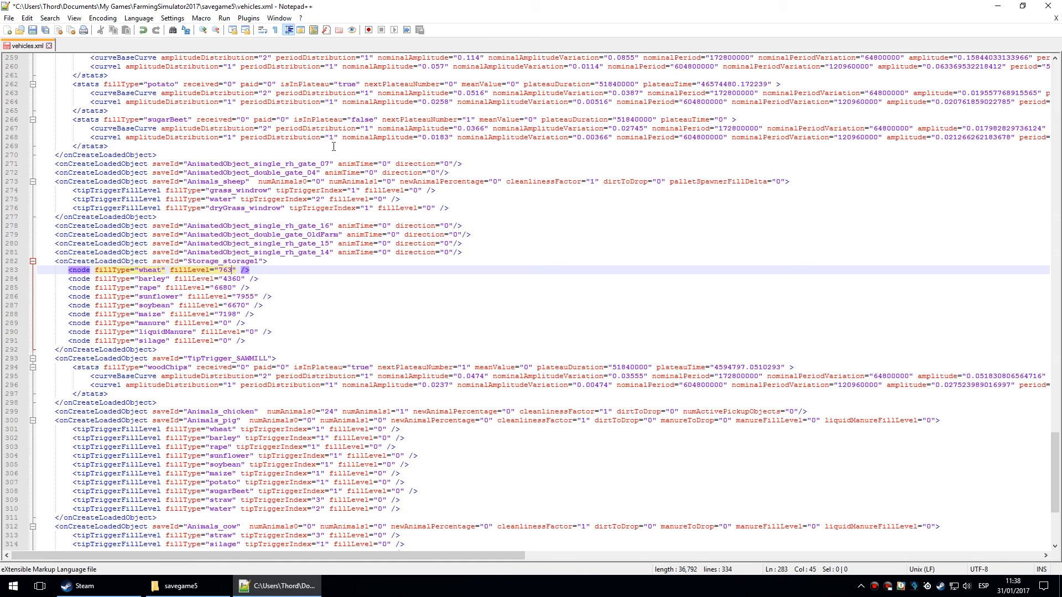
text(0)
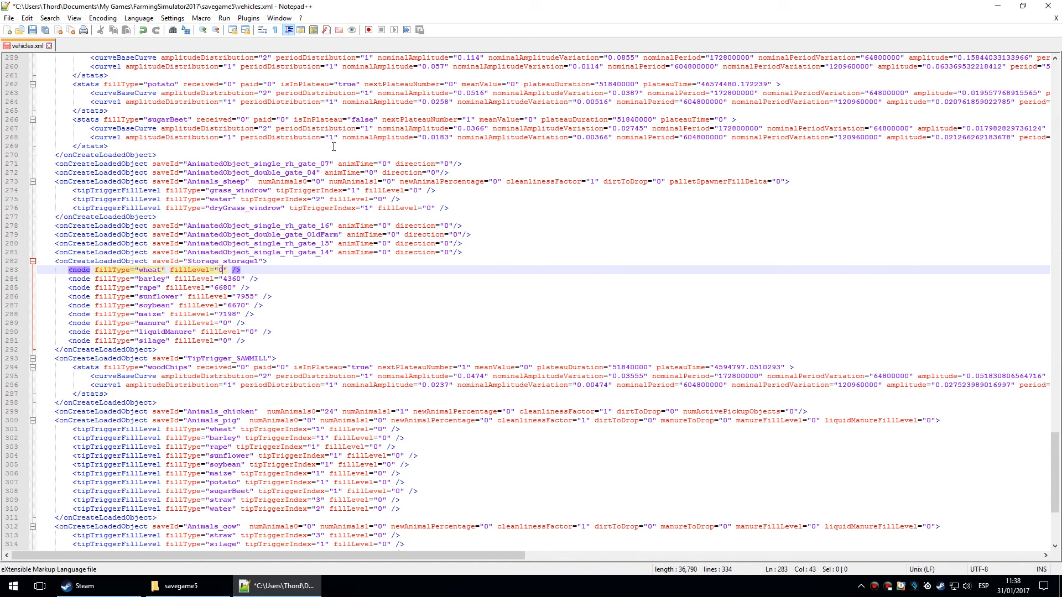
click(156, 278)
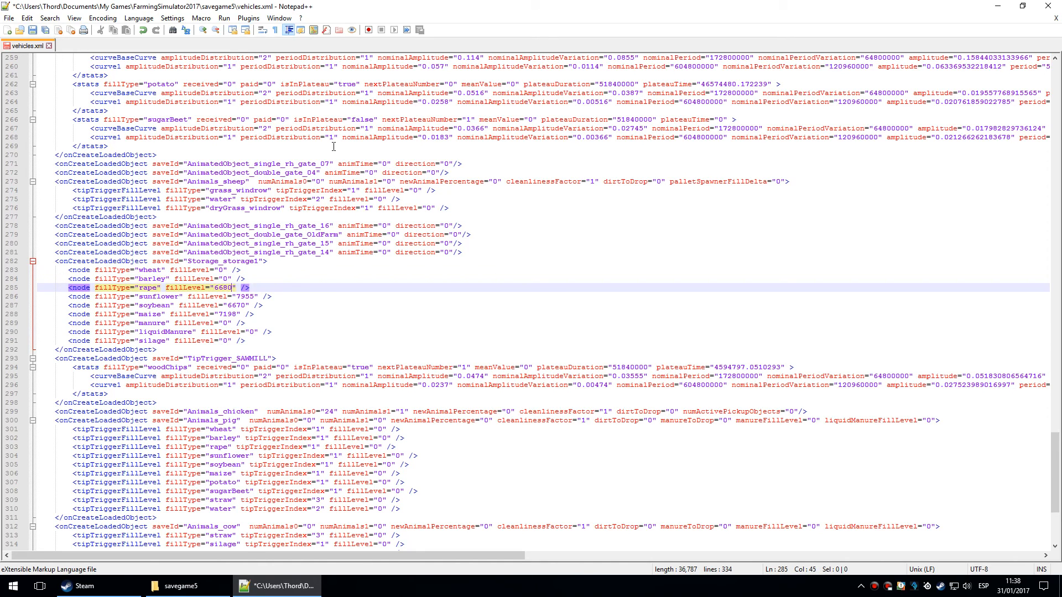
text(0)
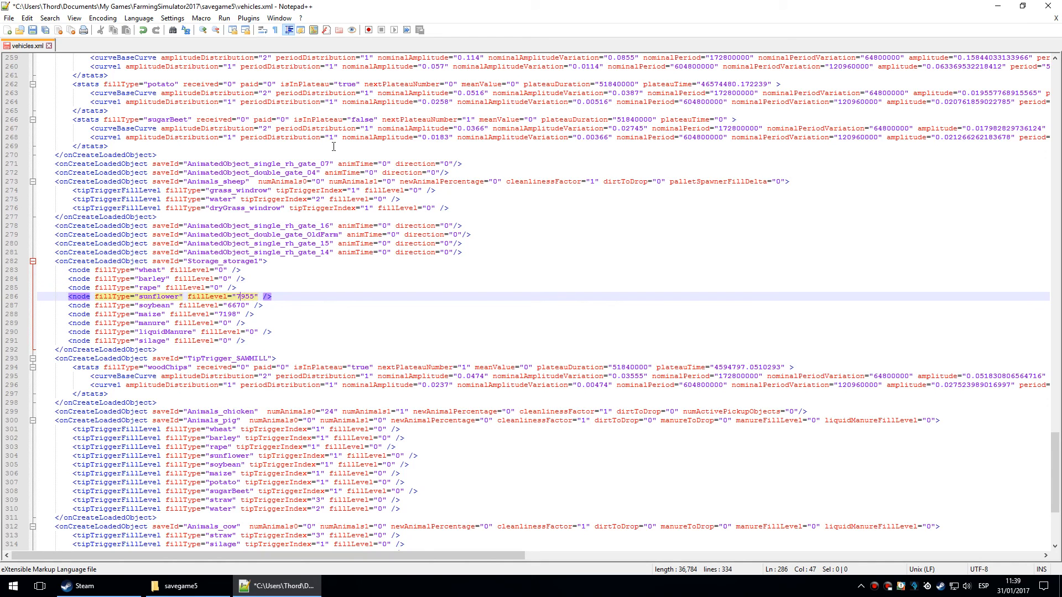
key(Backspace)
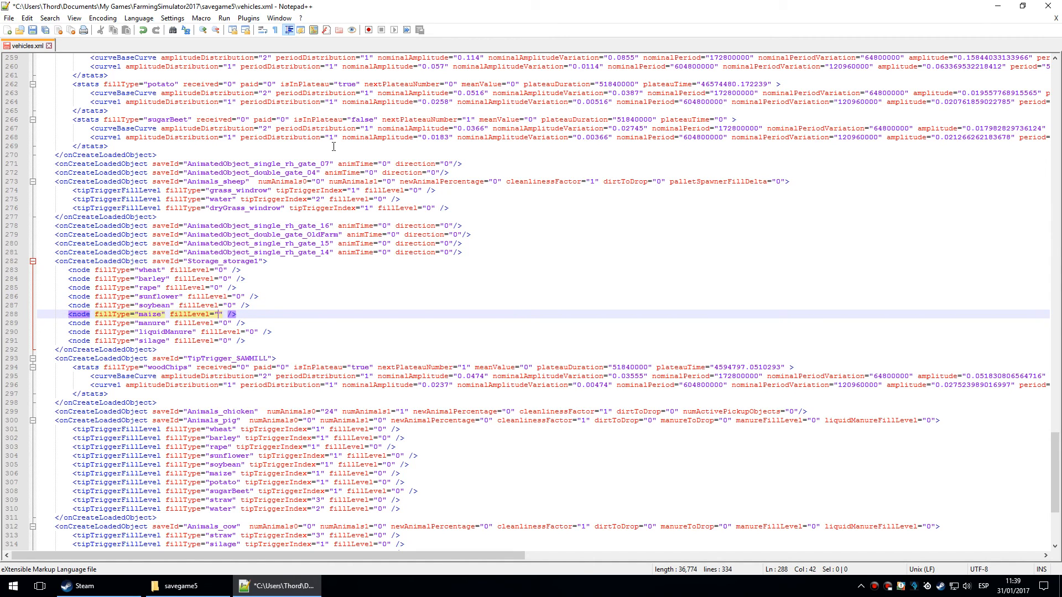
text(0)
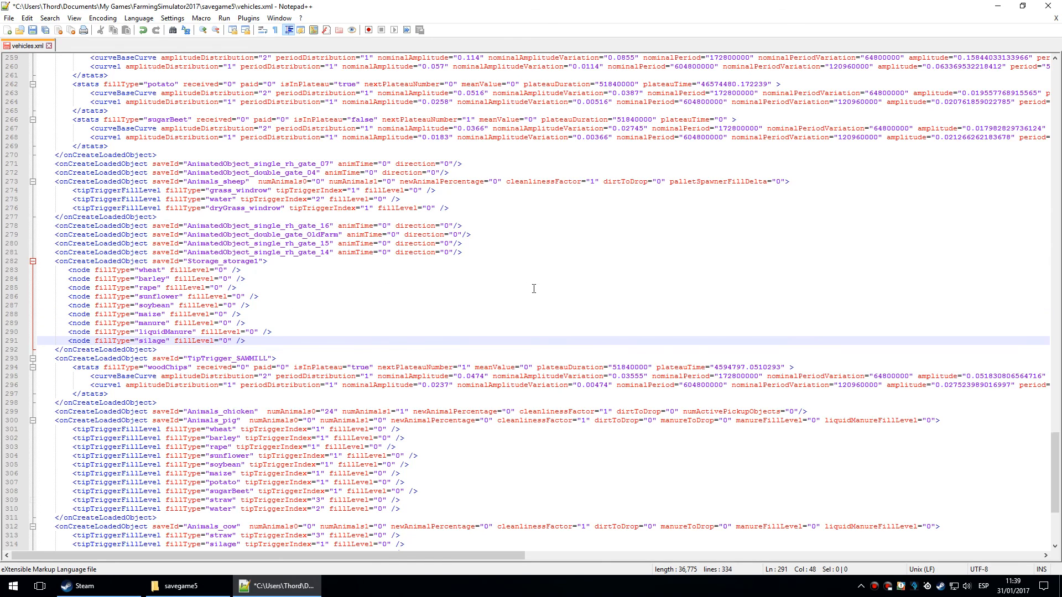
Step: Edit economy.xml in Notepad++: field 1 ownedByPlayer false, field 16 true
right_click(195, 91)
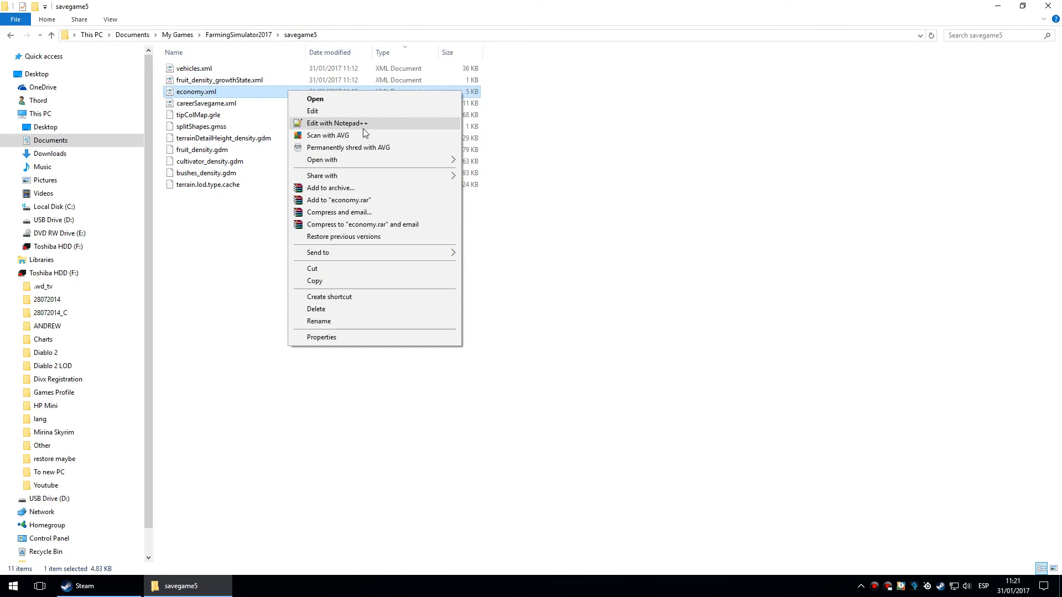
click(337, 123)
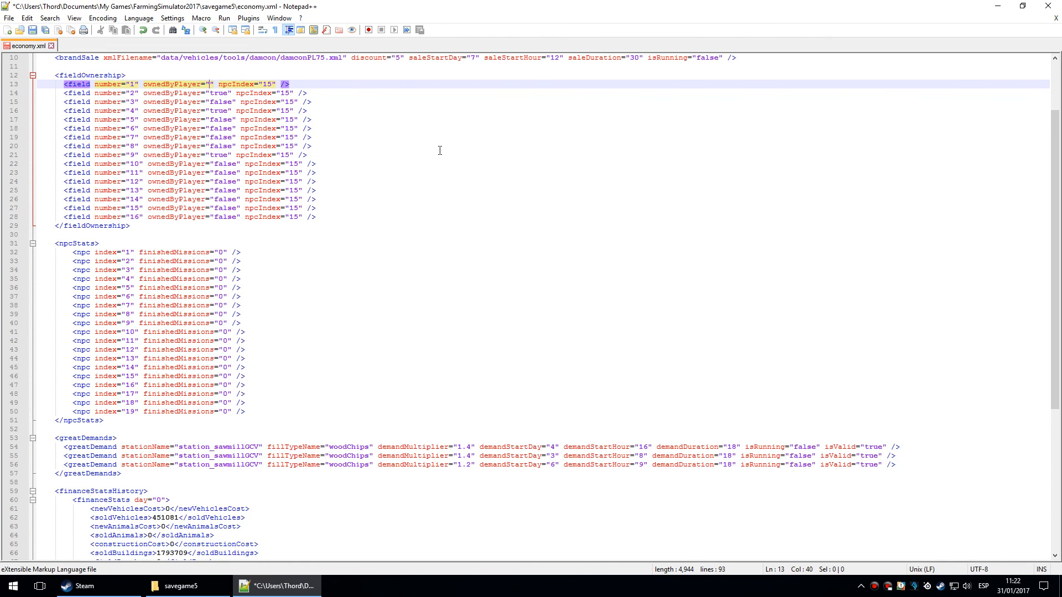
text(false)
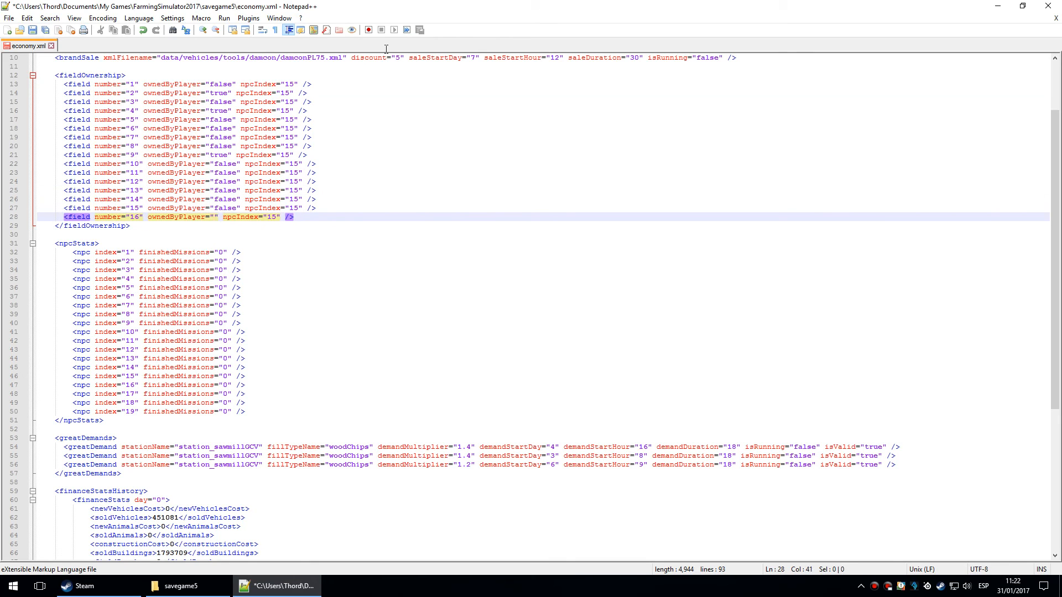
text(true)
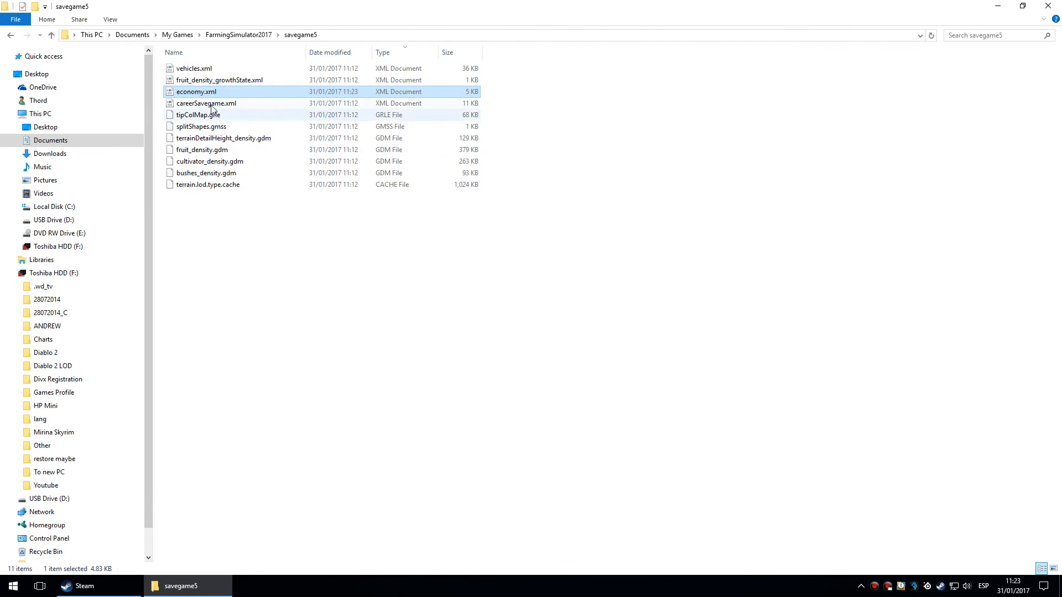
Step: Open careerSavegame.xml with Edit with Notepad++
right_click(206, 103)
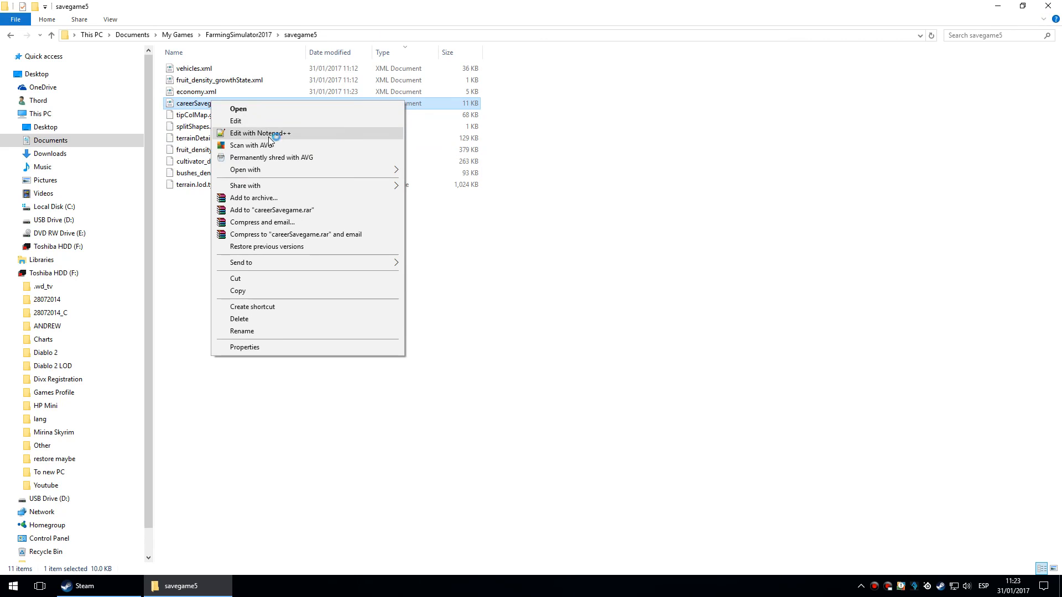
click(260, 132)
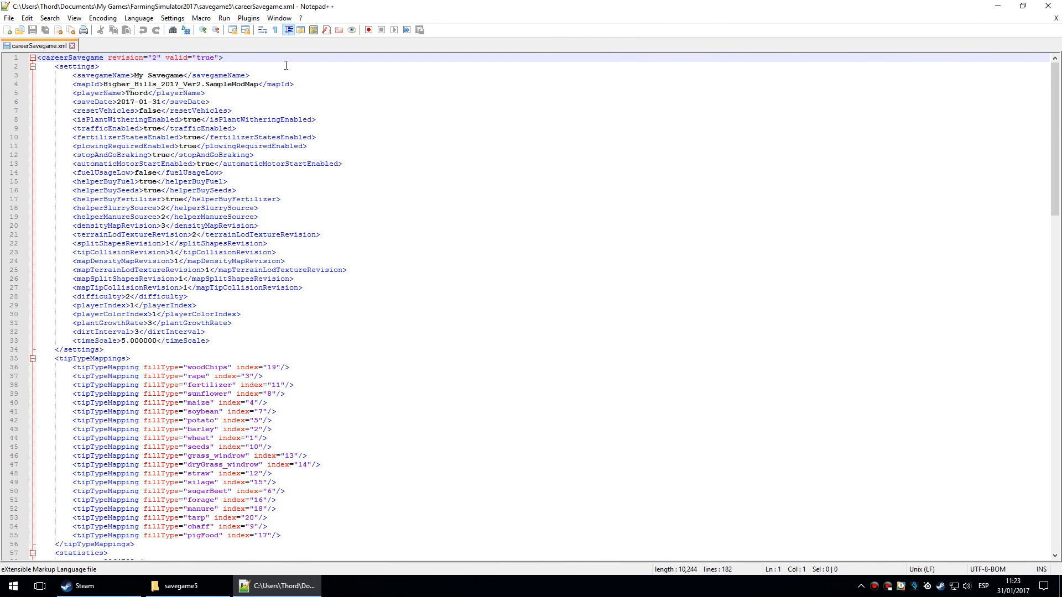
click(291, 84)
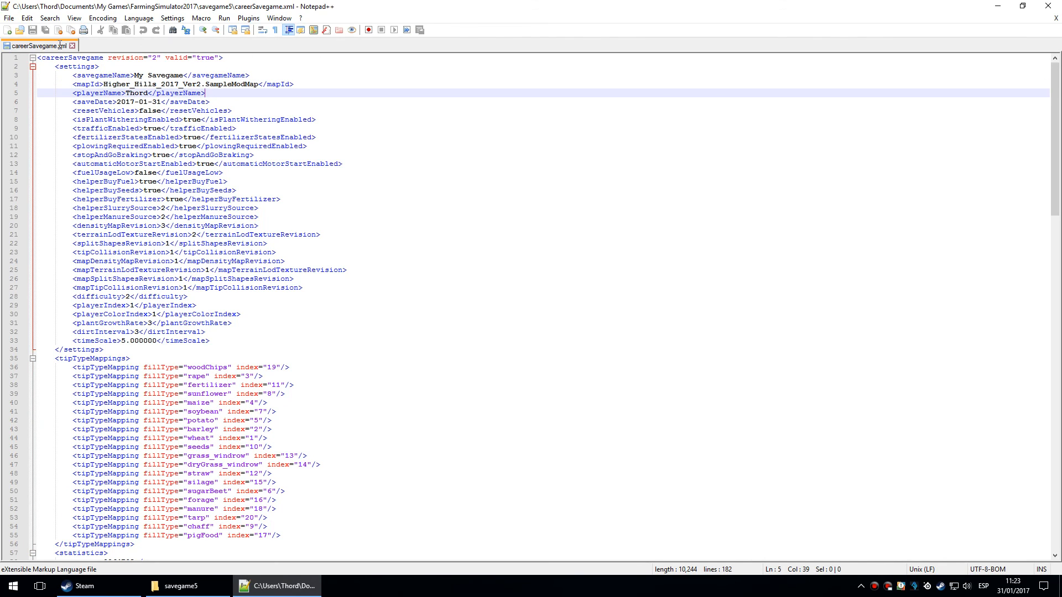
scroll(down, 3)
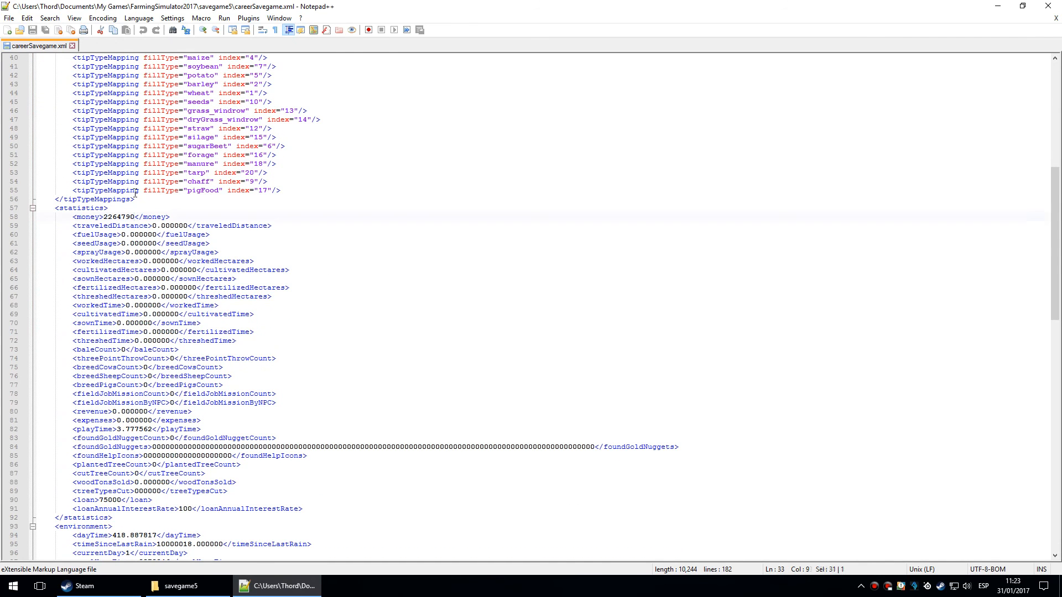
Step: Change the money value from 2264790 to 20000 and scroll down to the loan entry
click(130, 217)
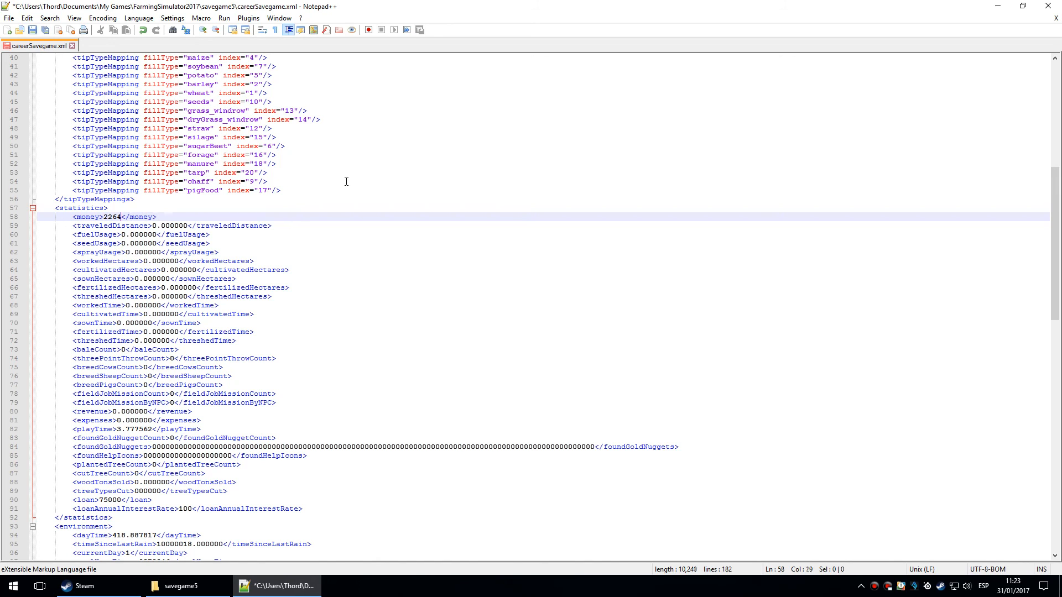
text(0)
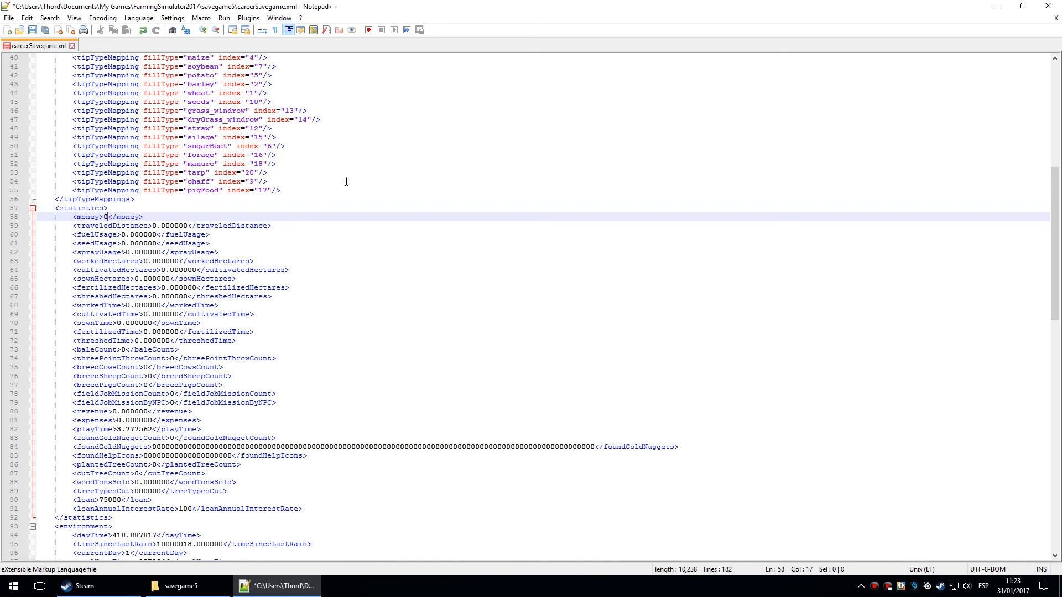
text(2)
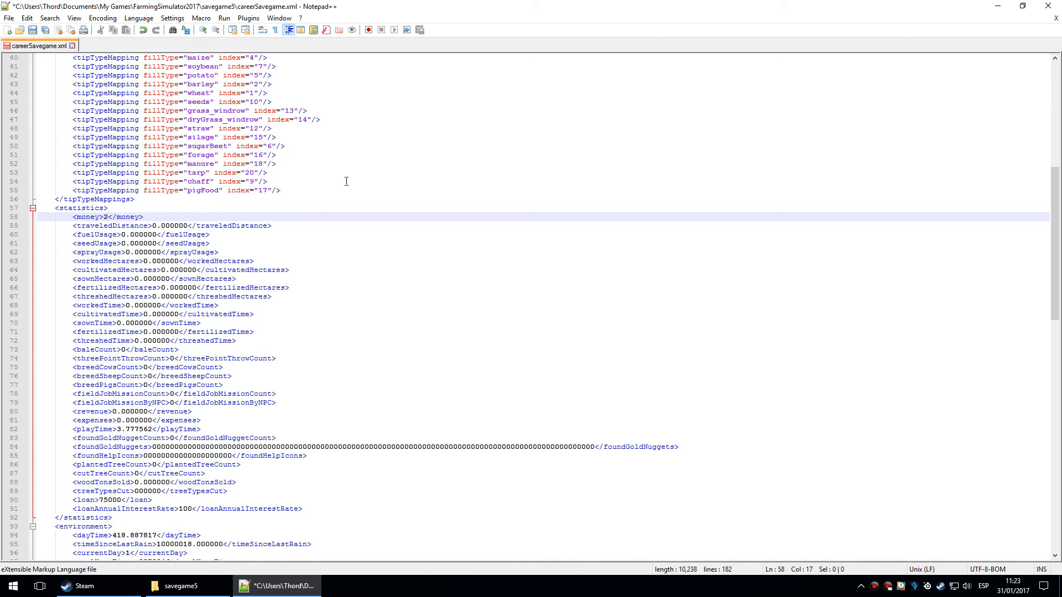
text(0000)
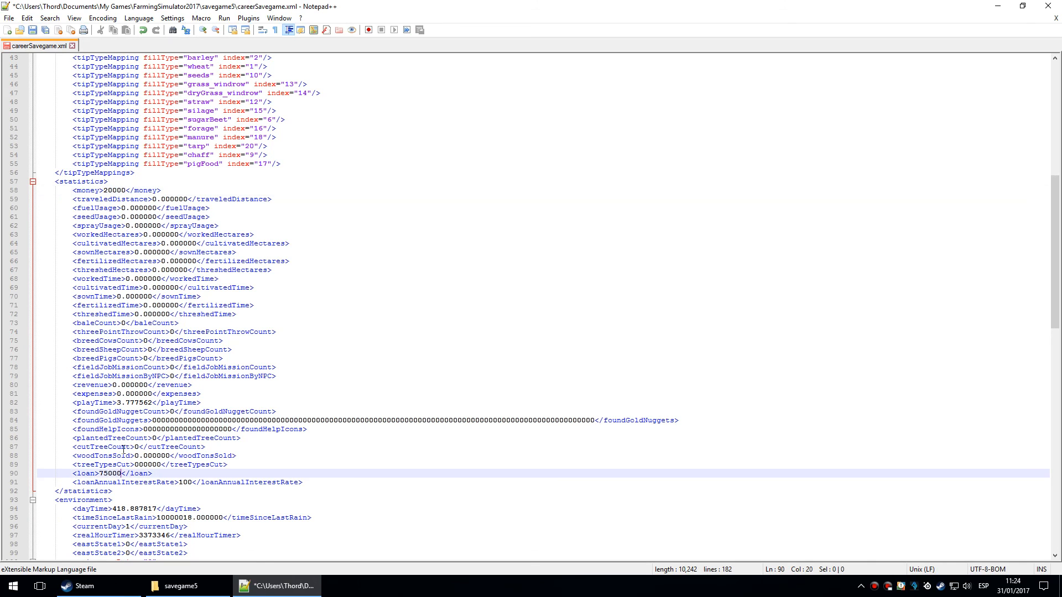
scroll(down, 3)
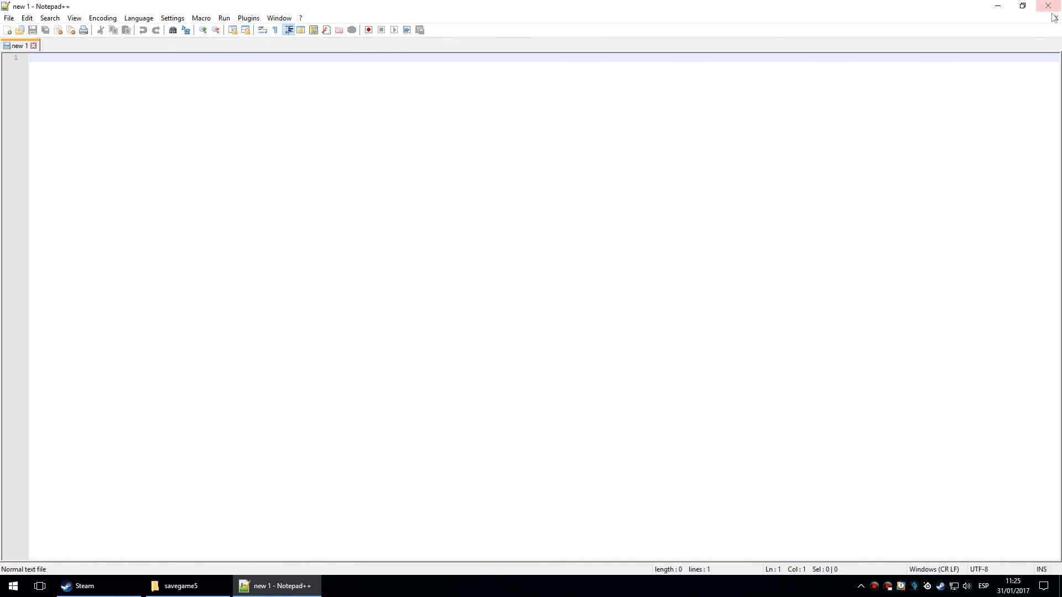
Step: Close Notepad++ and load Savegame 5, now listing 20,000 €
click(181, 586)
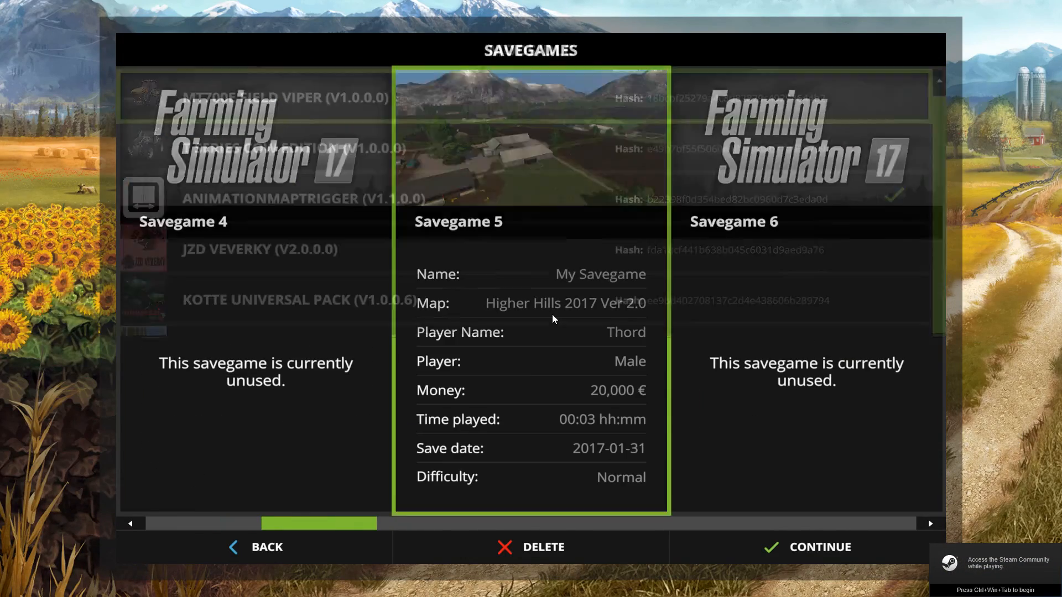
click(819, 546)
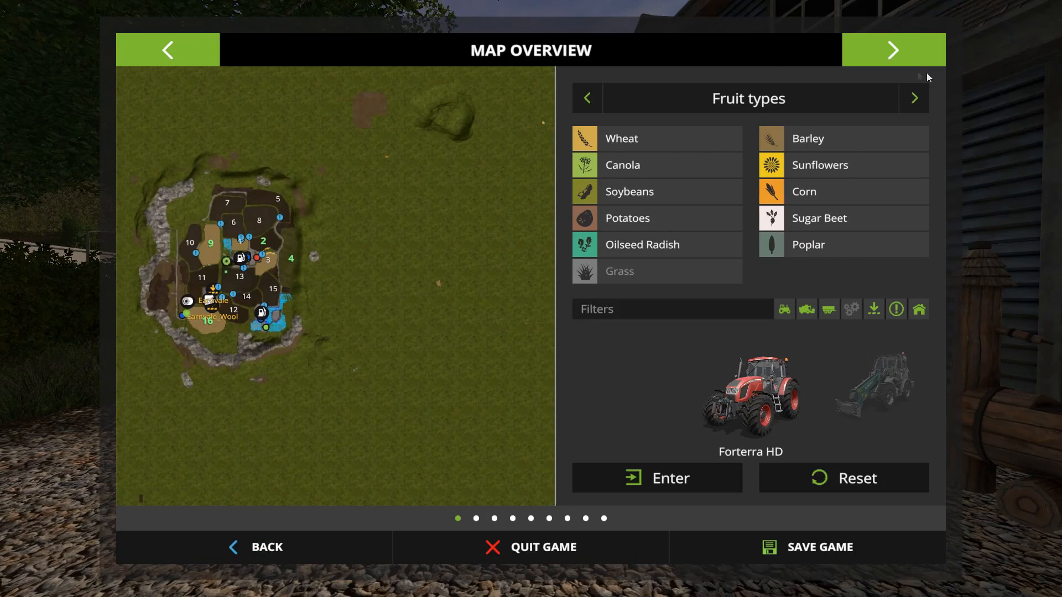
click(893, 50)
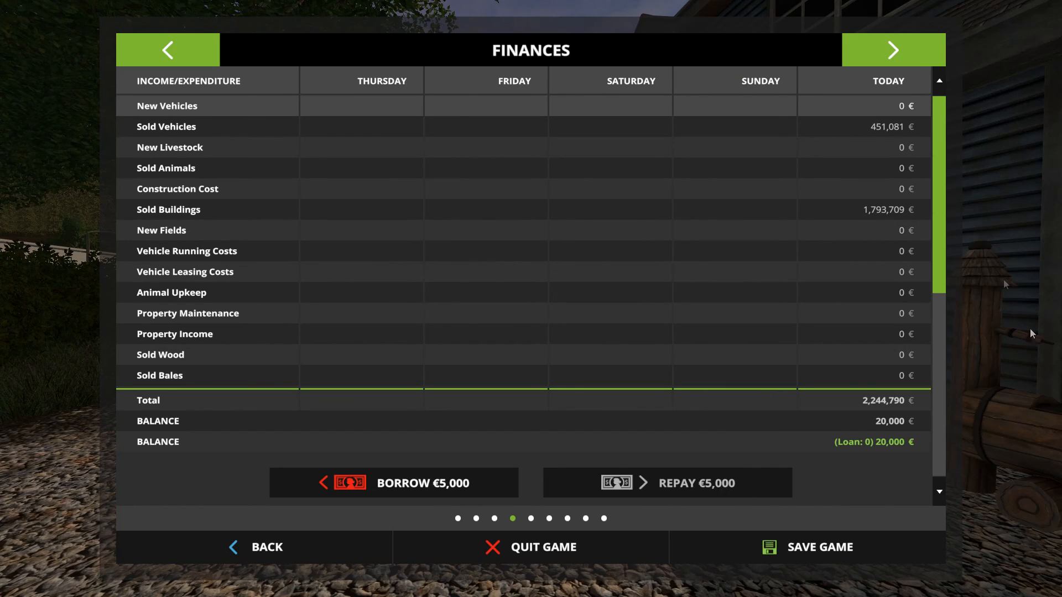
scroll(down, 3)
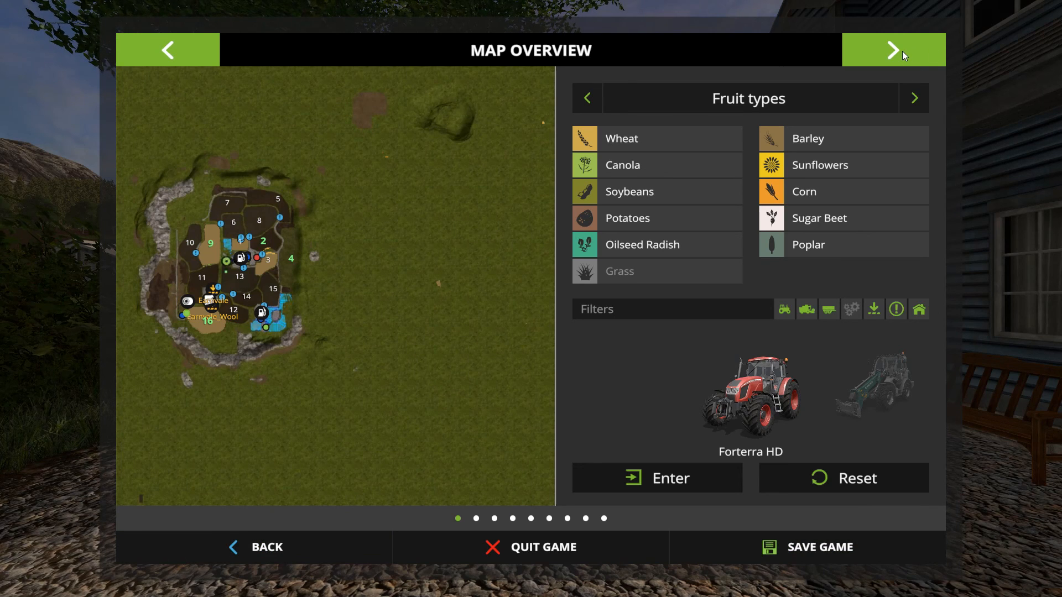
click(892, 49)
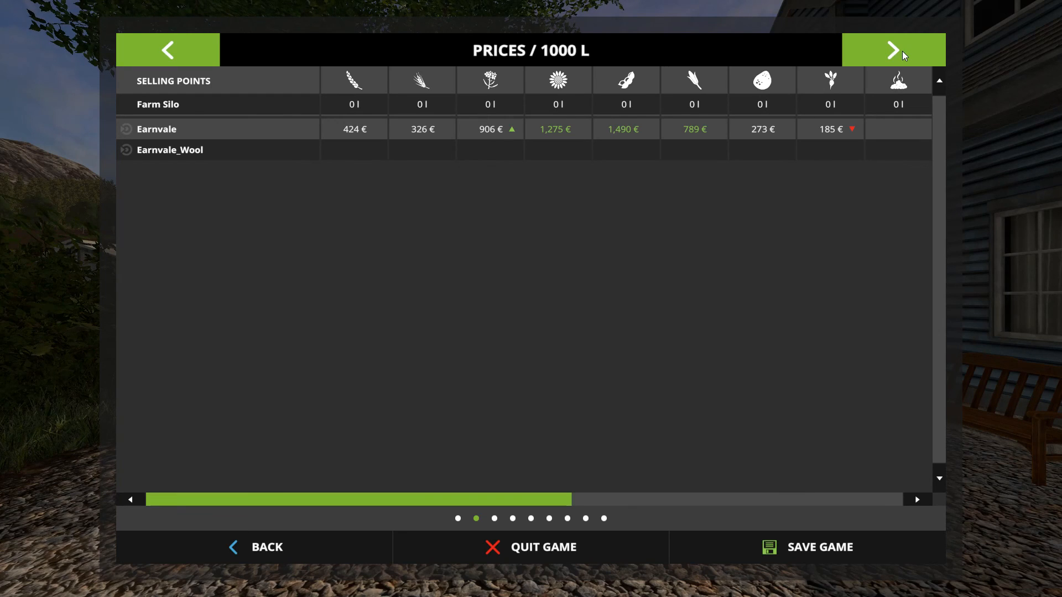
mouse_move(320, 103)
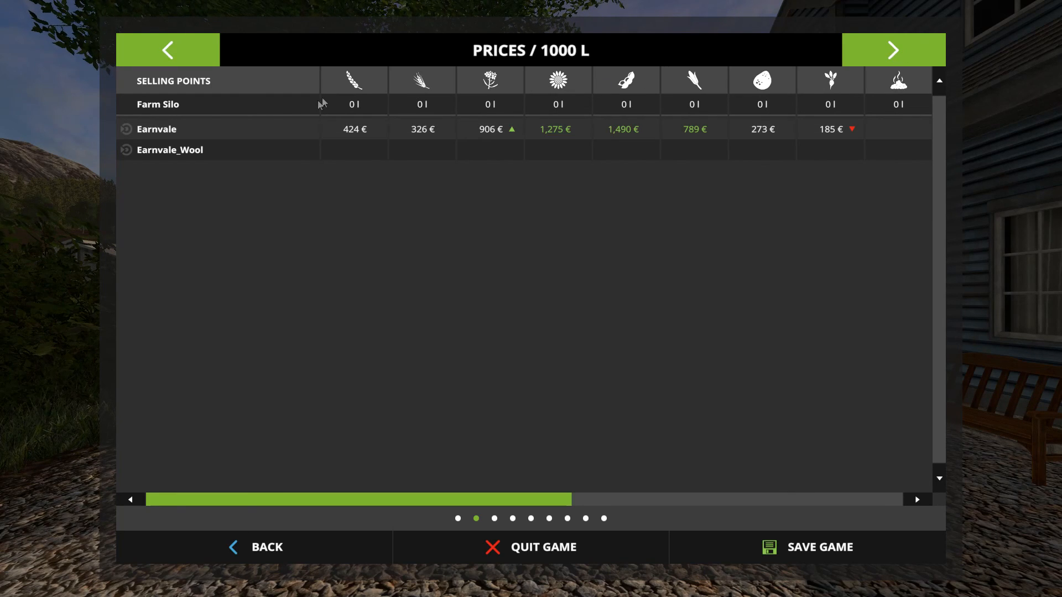
mouse_move(217, 112)
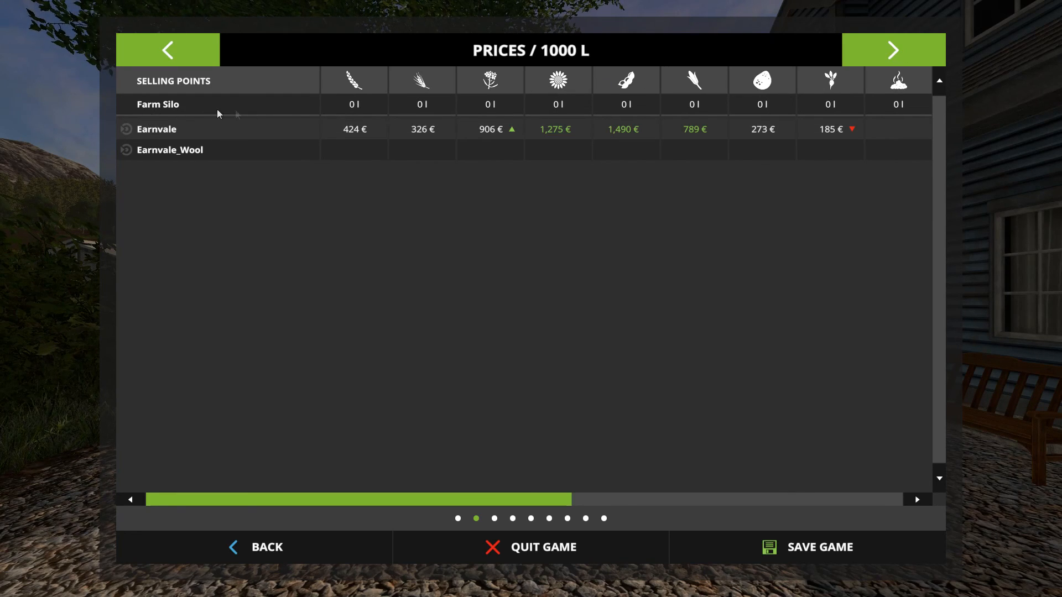
click(892, 49)
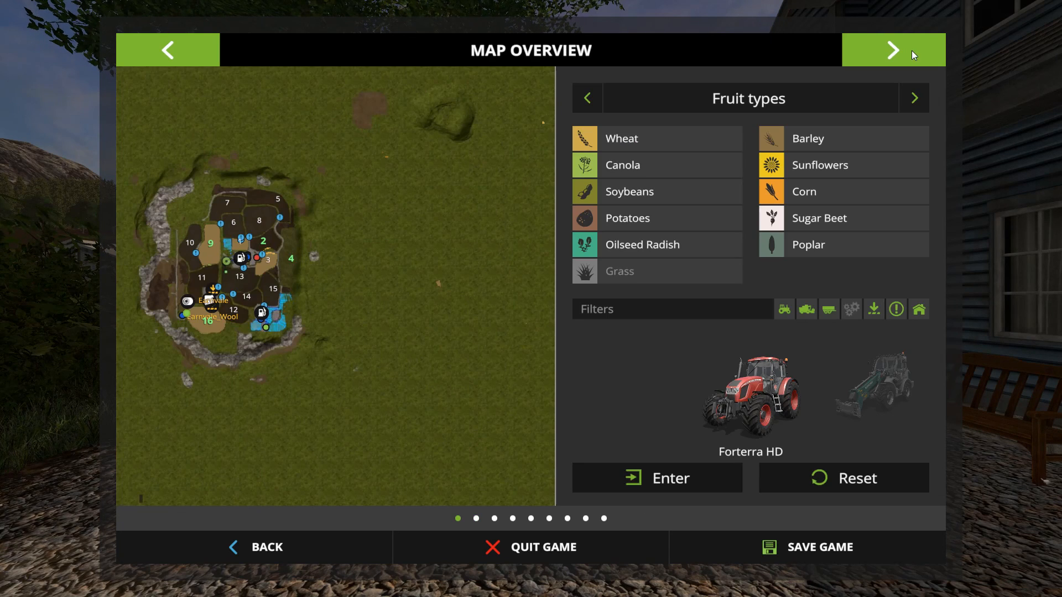
Step: Zoom into the map overview to check that field 16 is owned and field 1 is not
click(892, 50)
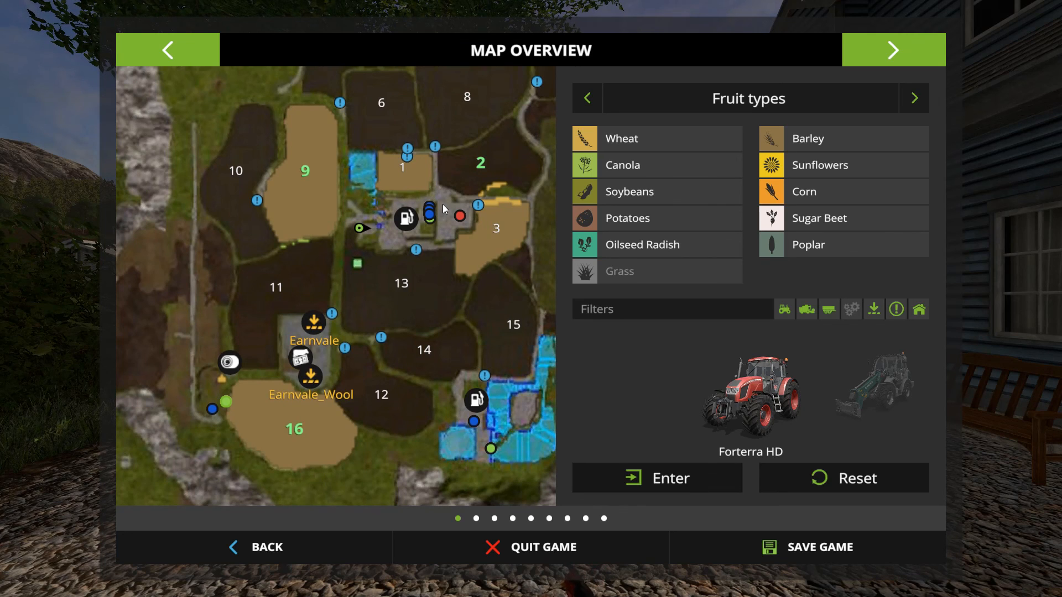
mouse_move(393, 169)
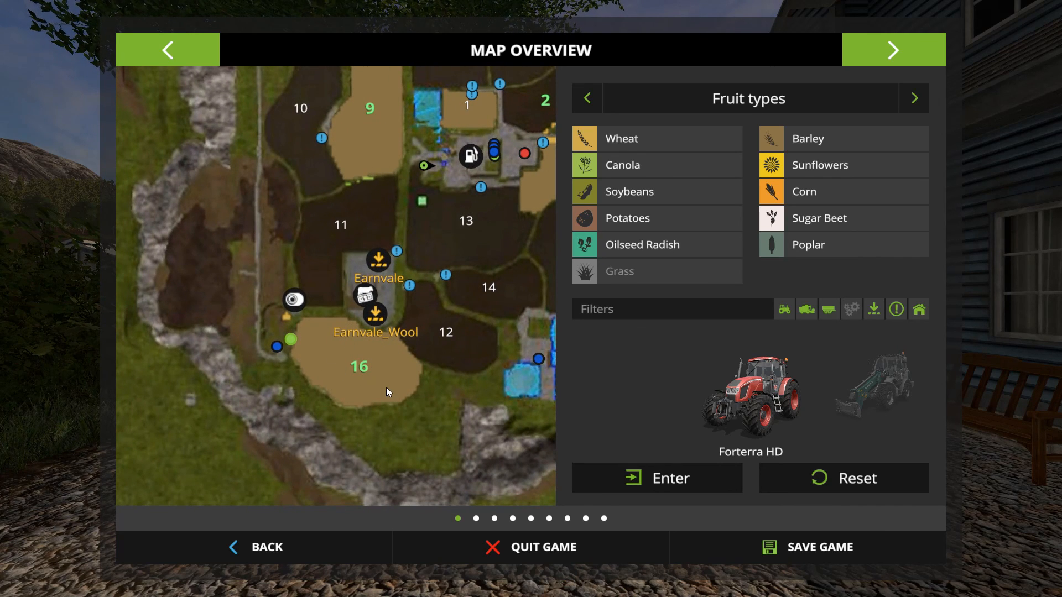
mouse_move(521, 243)
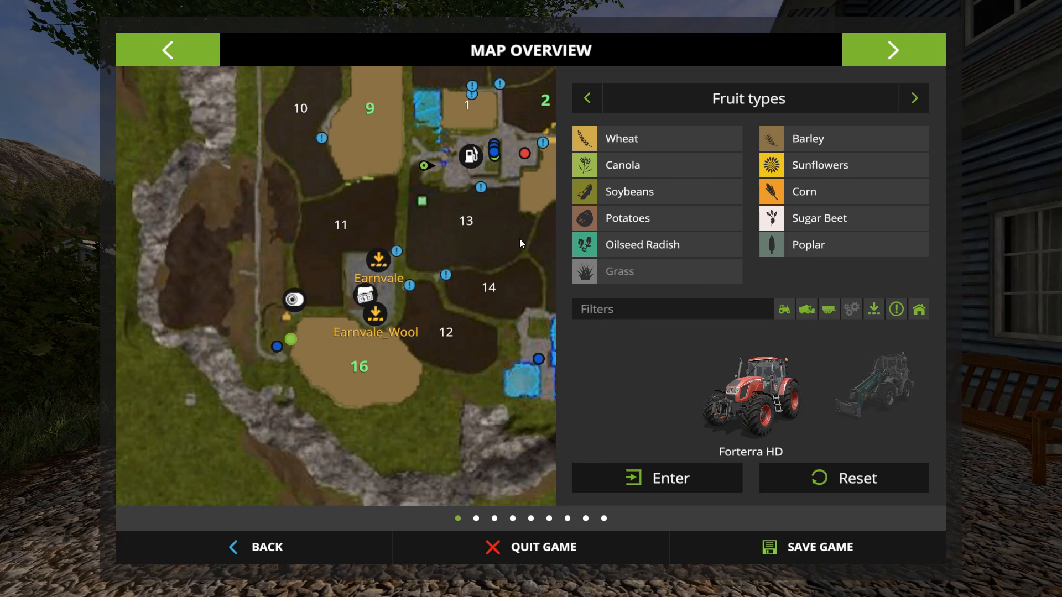